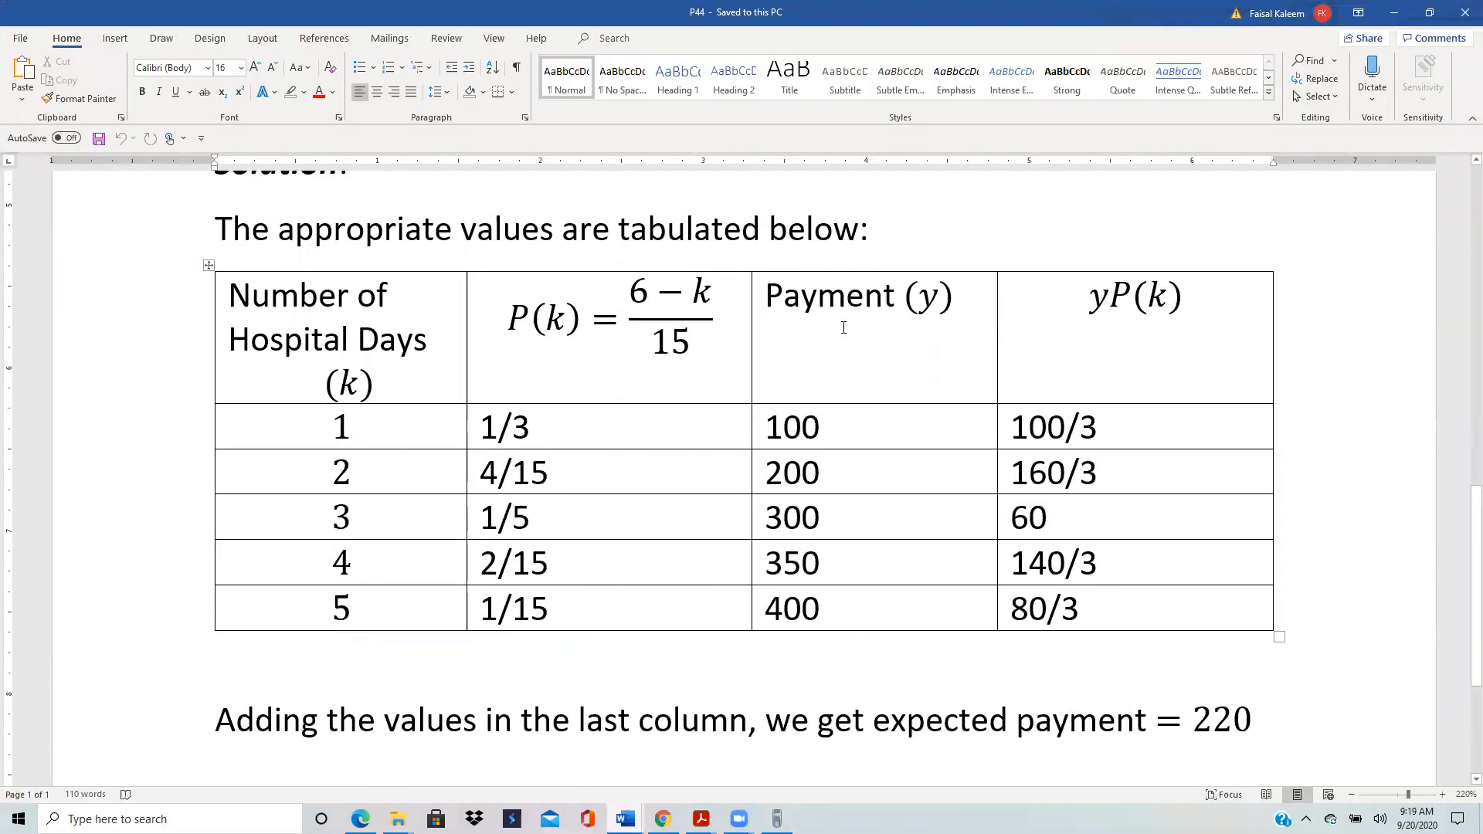
pyautogui.moveTo(814, 391)
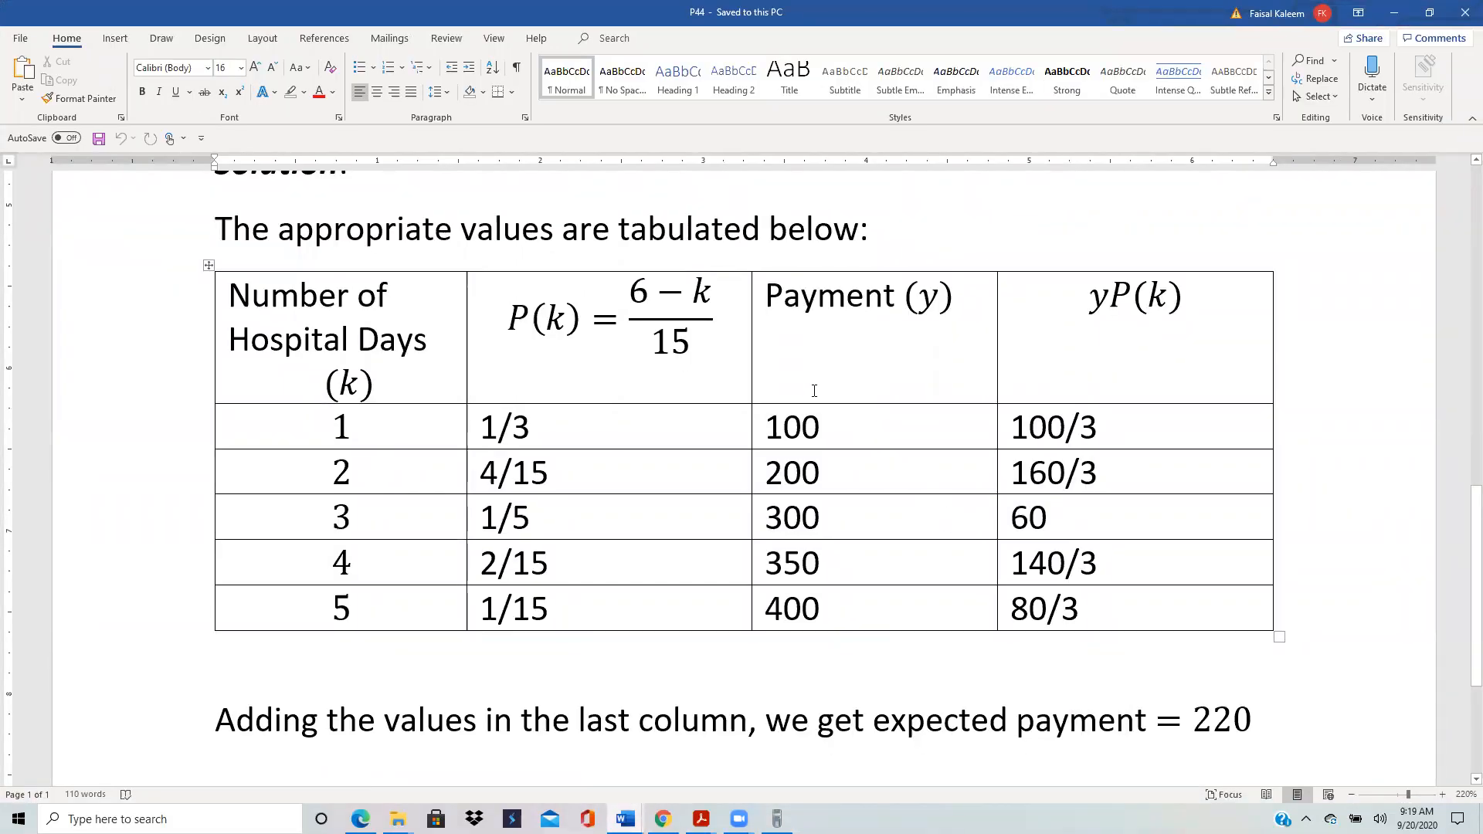
pyautogui.moveTo(774, 392)
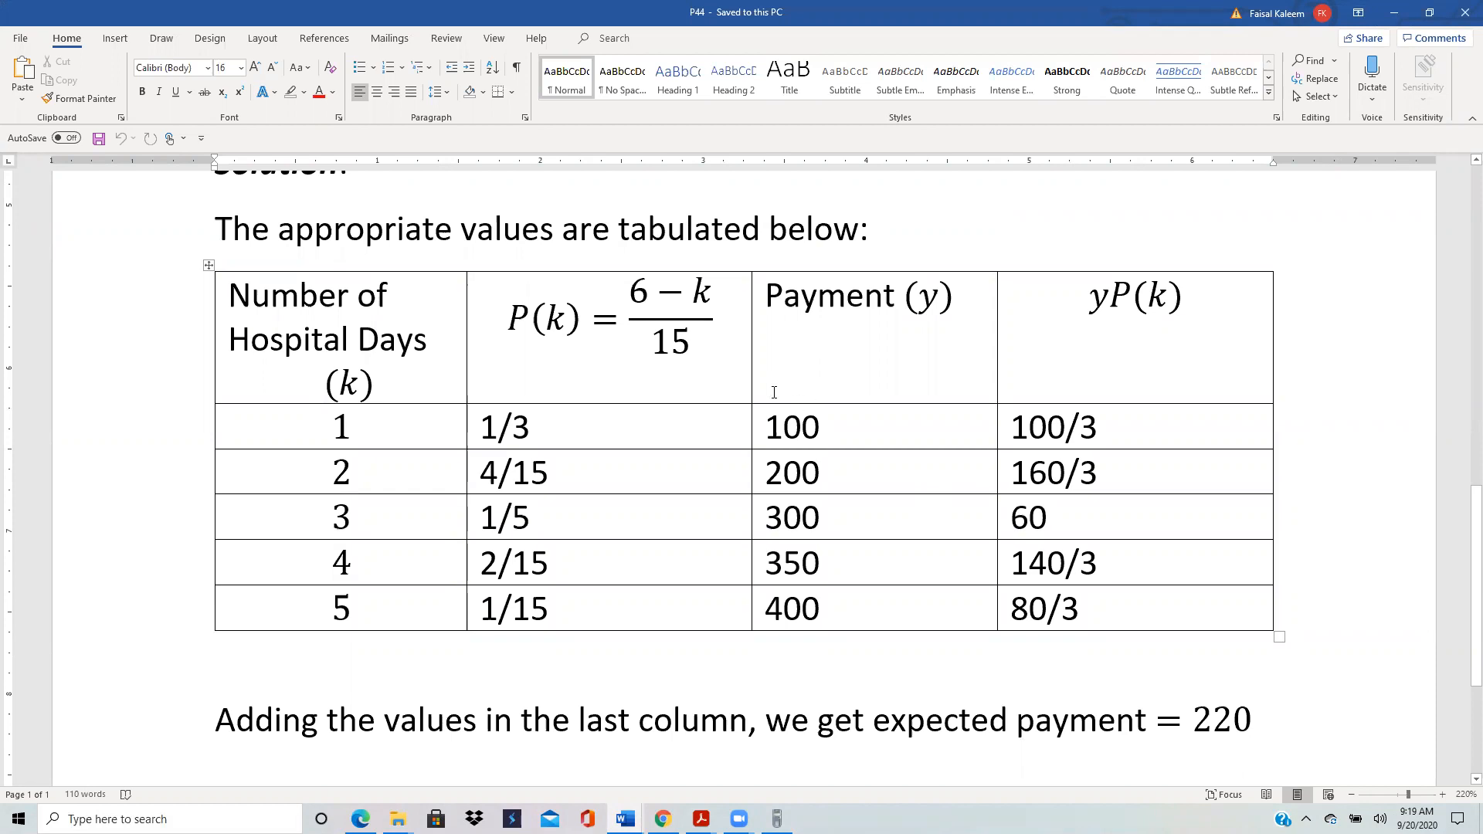
pyautogui.moveTo(769, 399)
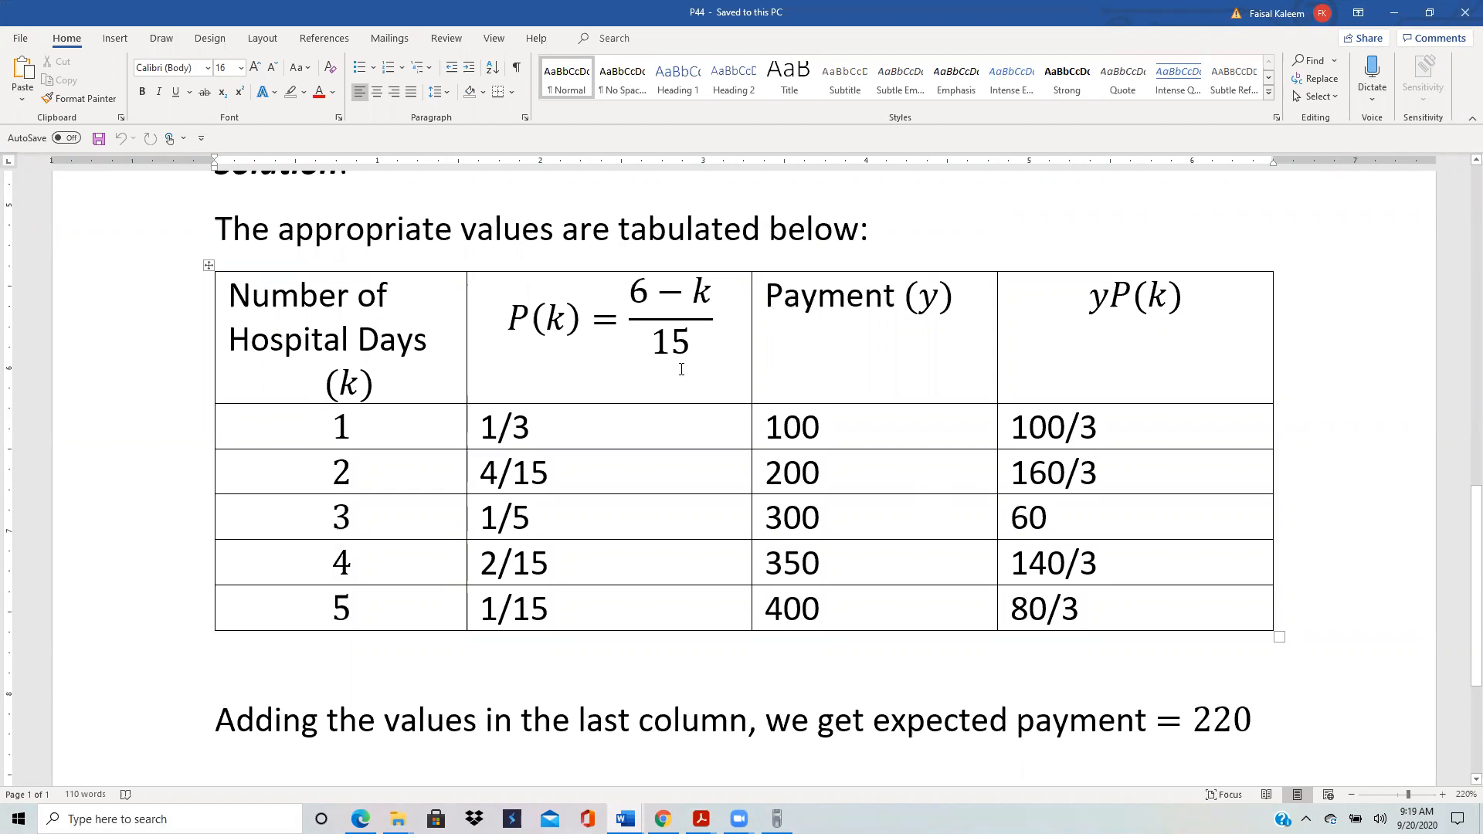
pyautogui.moveTo(680, 373)
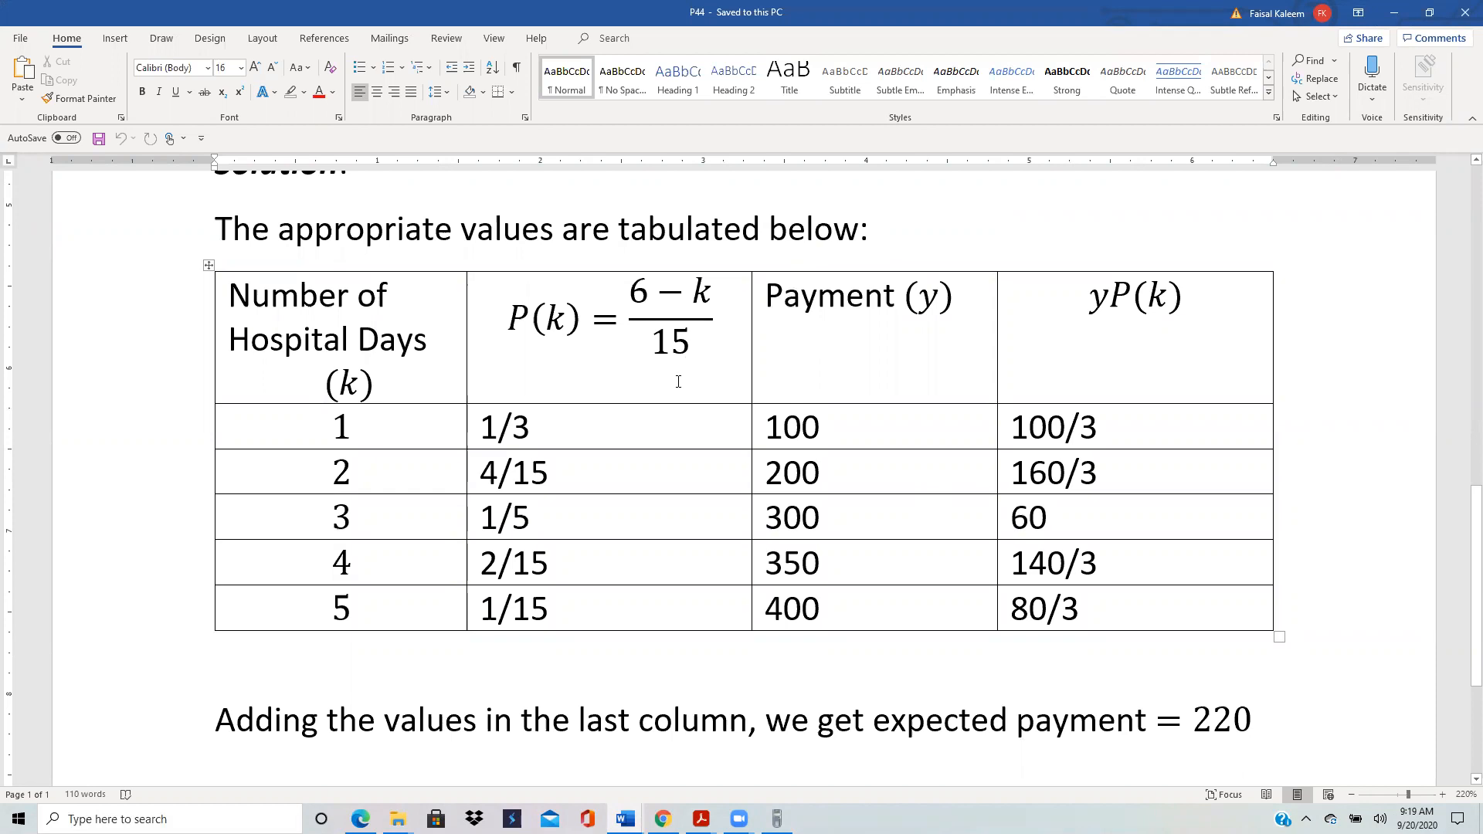
pyautogui.moveTo(575, 423)
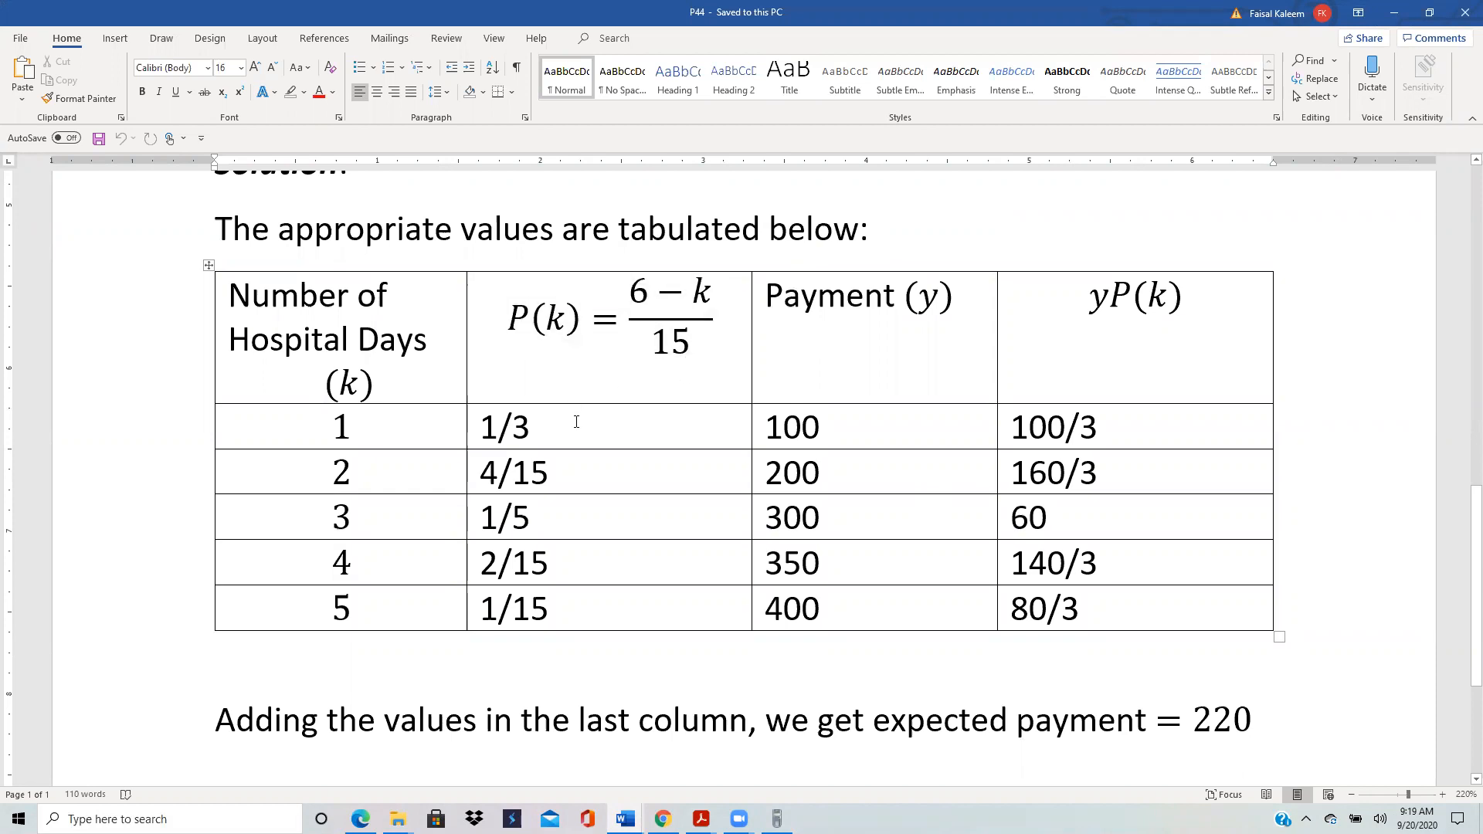
pyautogui.moveTo(731, 360)
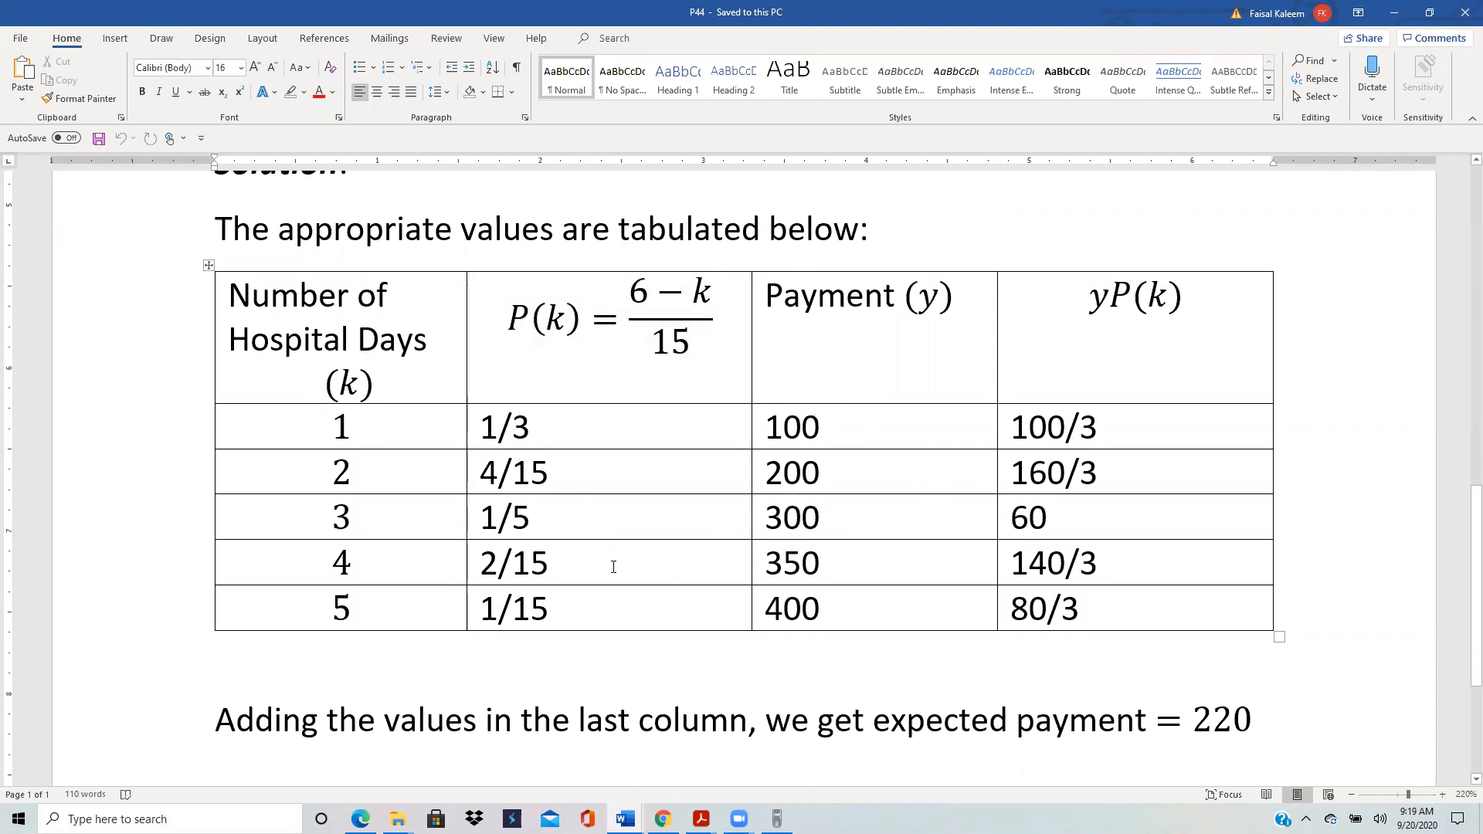
pyautogui.moveTo(811, 406)
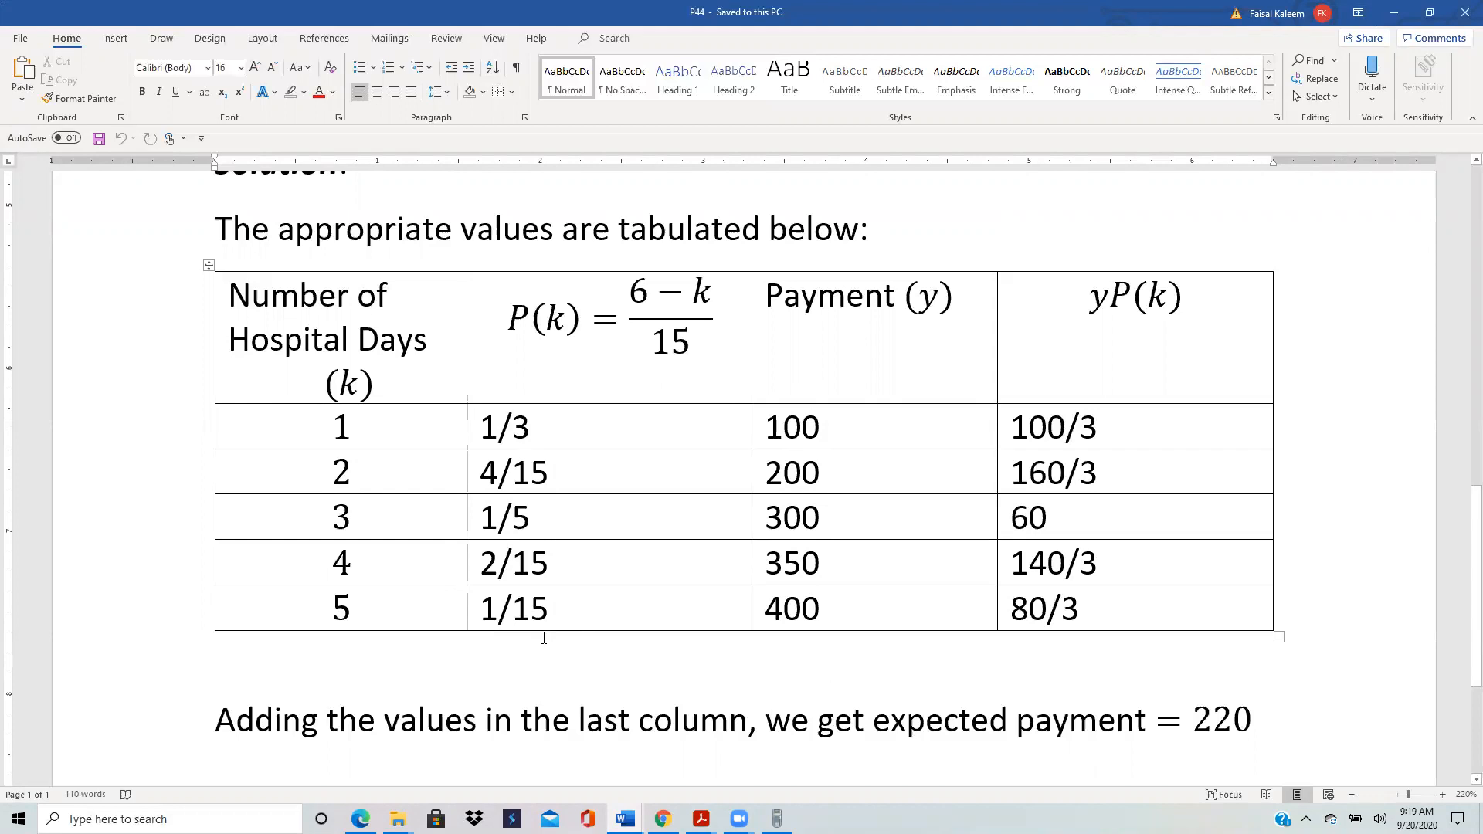
pyautogui.moveTo(782, 539)
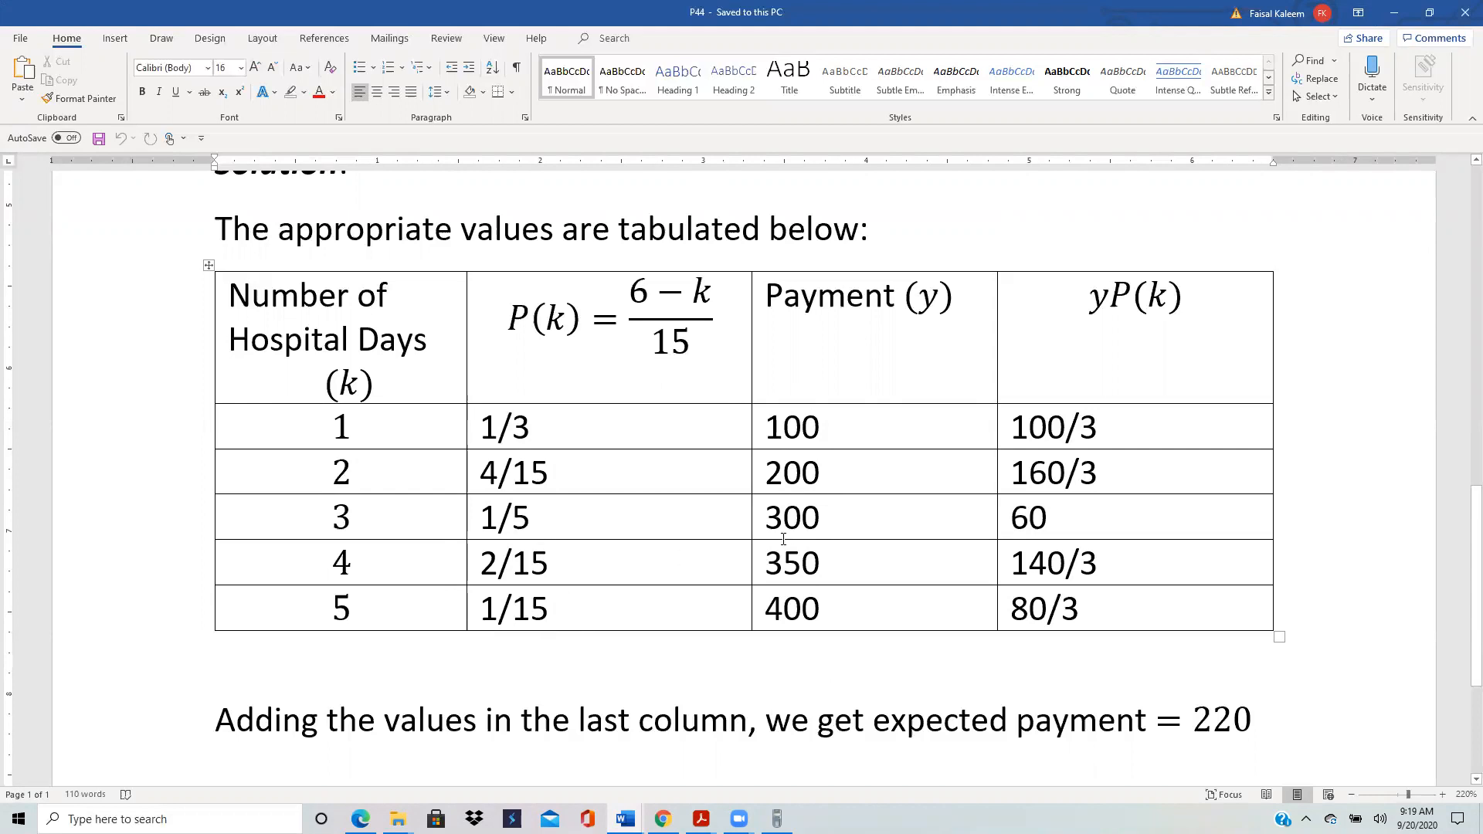
pyautogui.moveTo(783, 540)
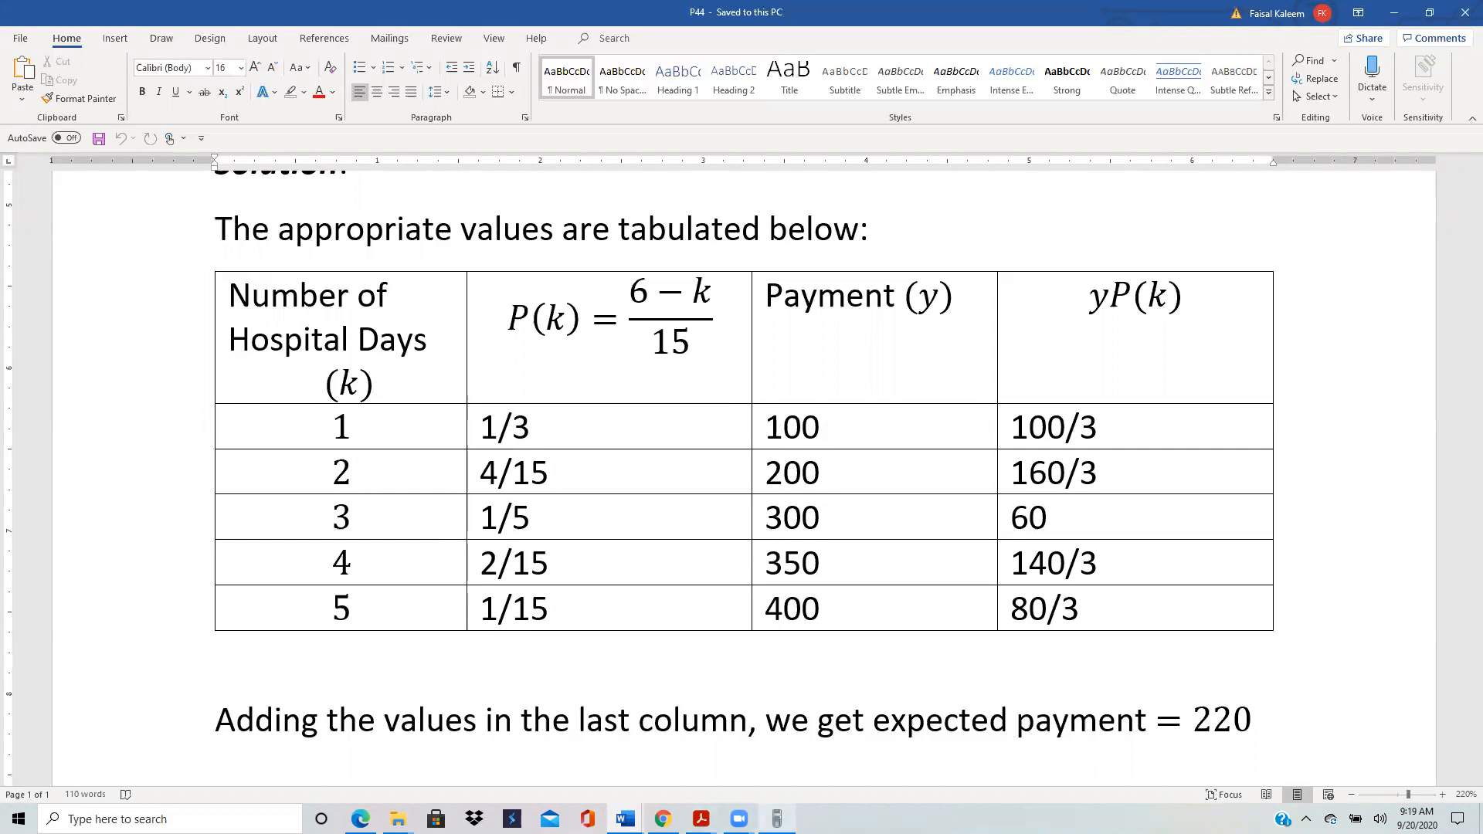
# In the calculator's data editor, clear lists L1 and L2, returning to the first L1 entry.
pyautogui.click(771, 818)
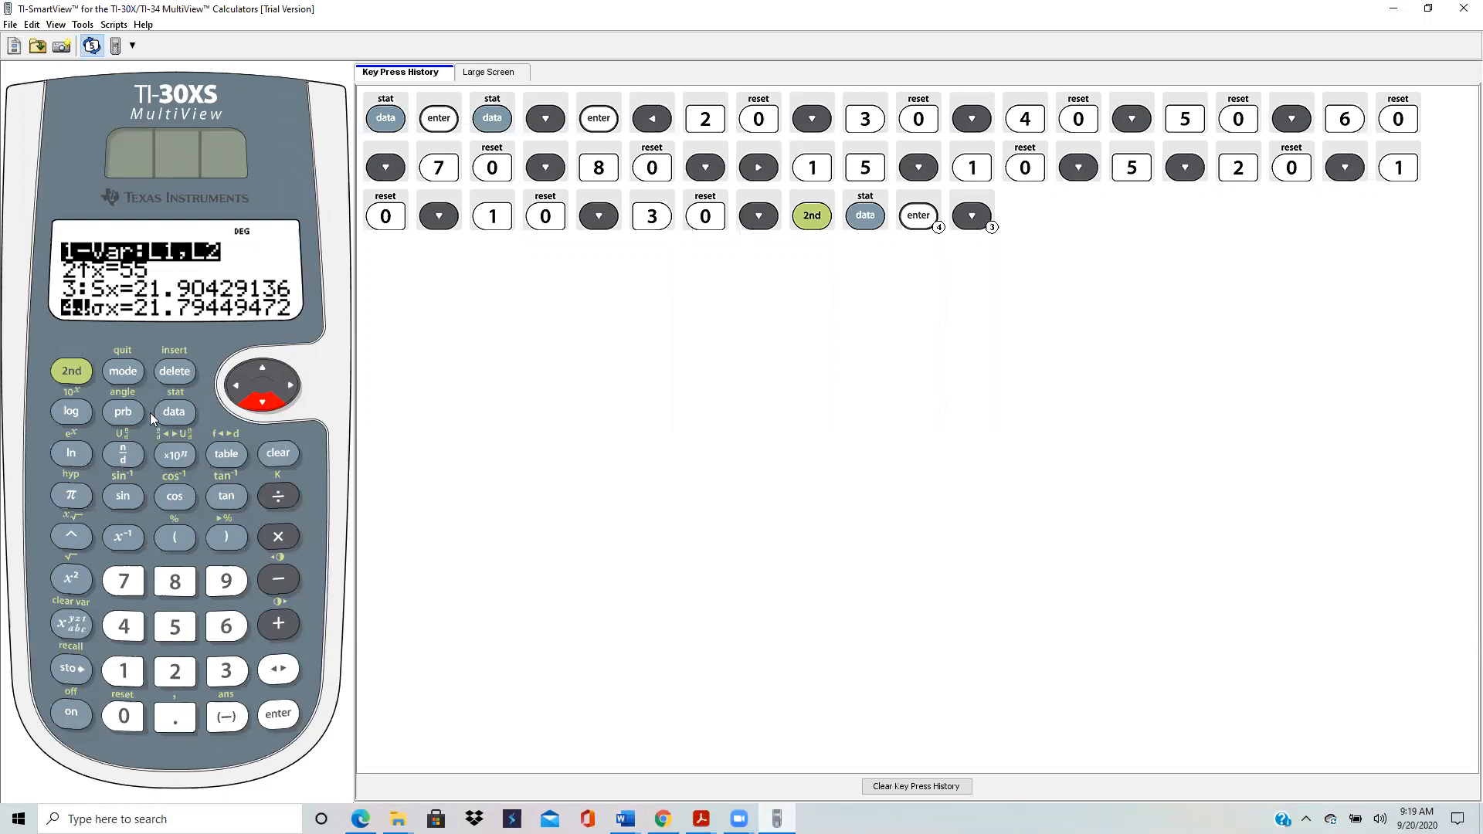
pyautogui.click(175, 411)
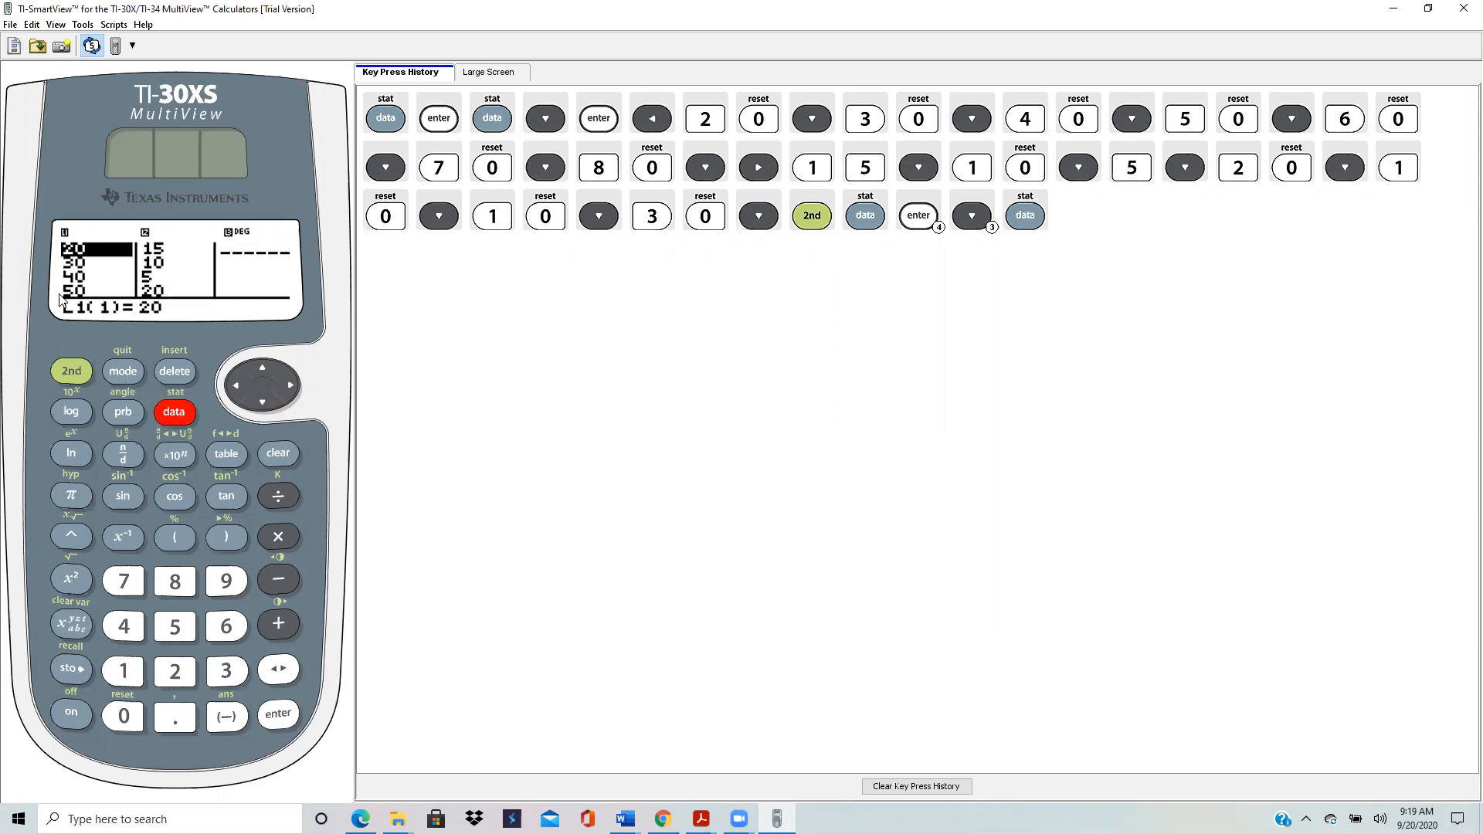
pyautogui.moveTo(140, 517)
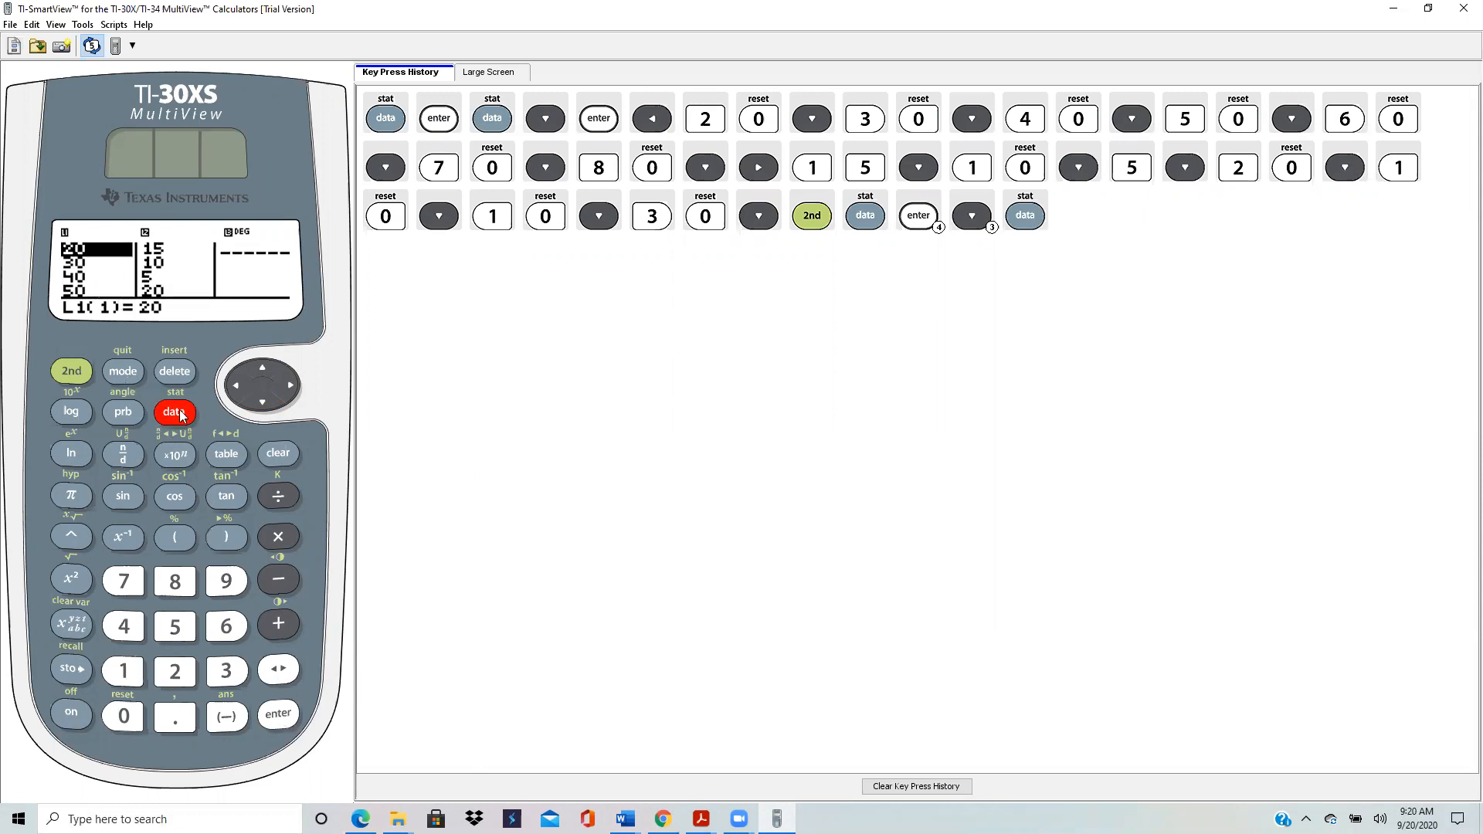
pyautogui.click(174, 411)
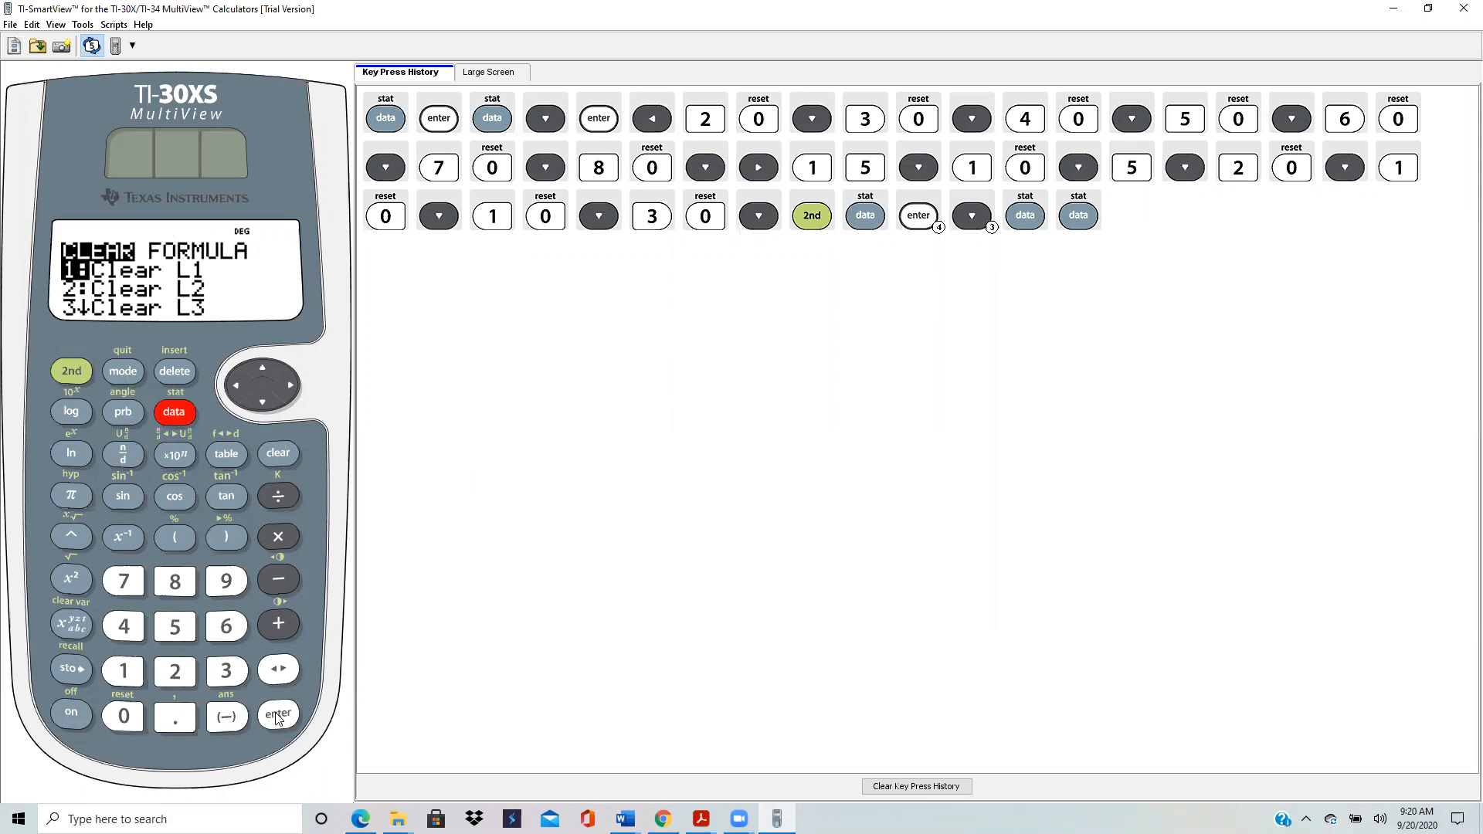
pyautogui.click(278, 716)
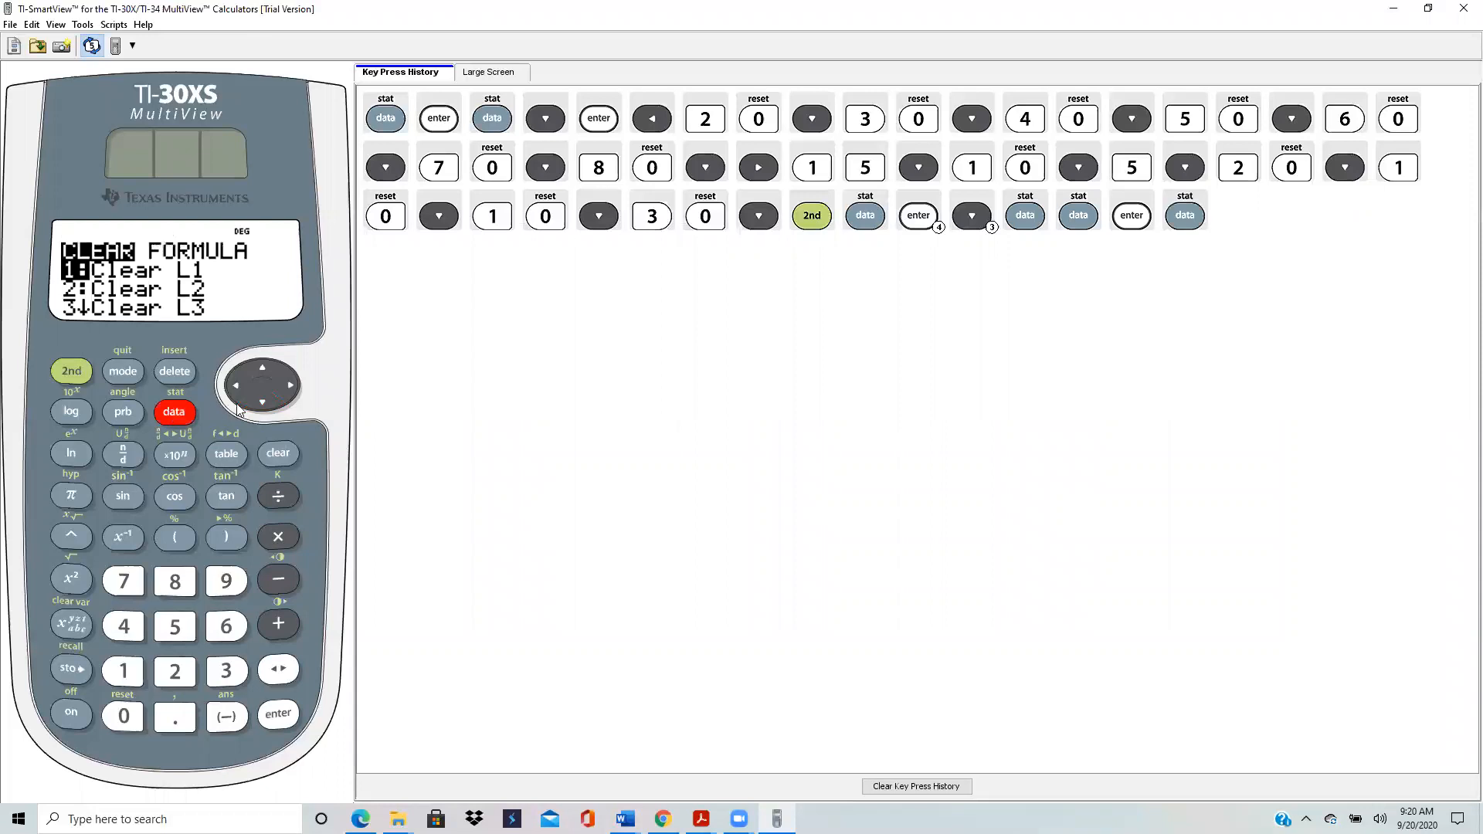
pyautogui.click(261, 401)
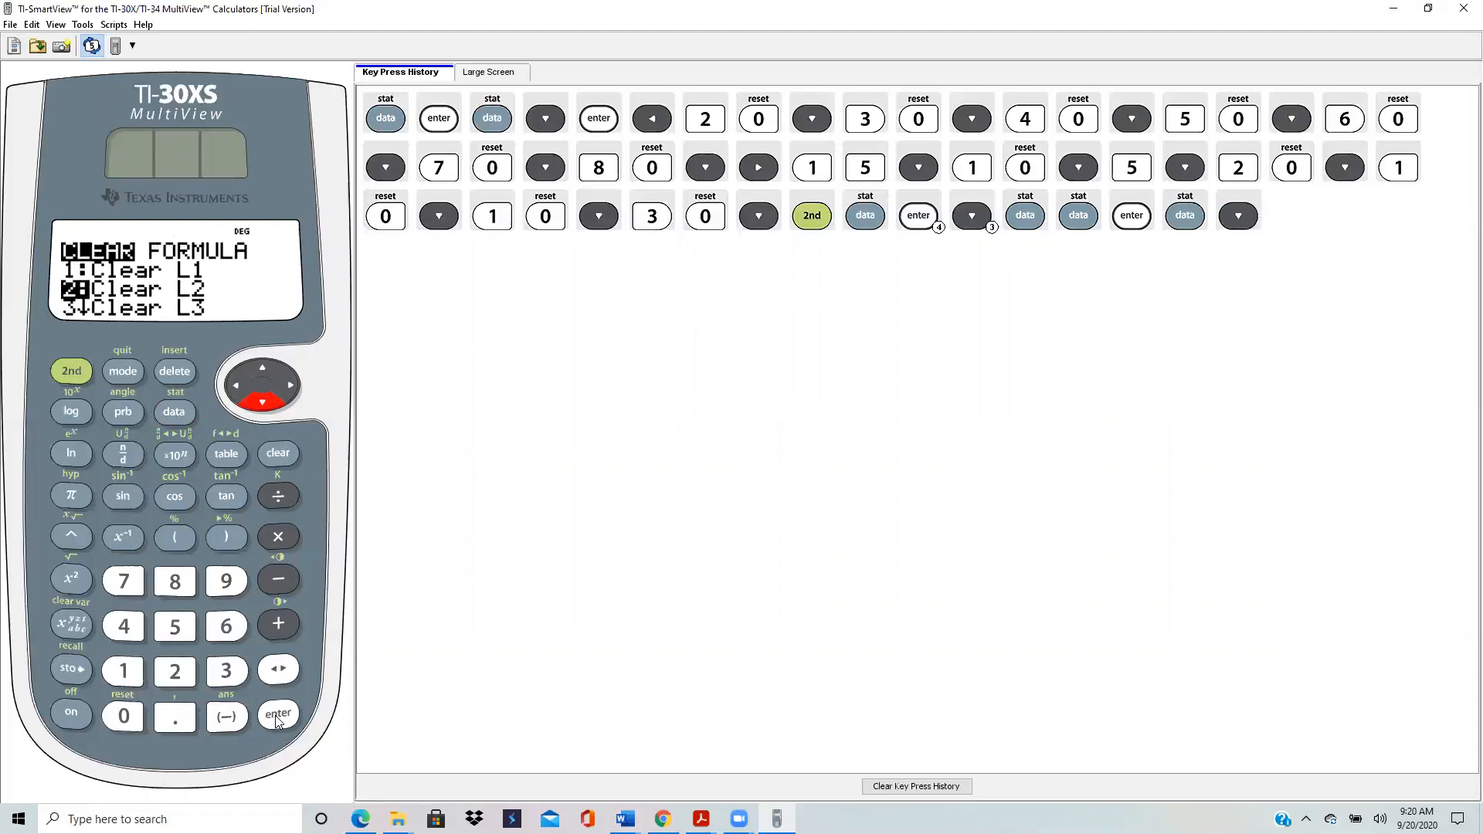
pyautogui.click(277, 714)
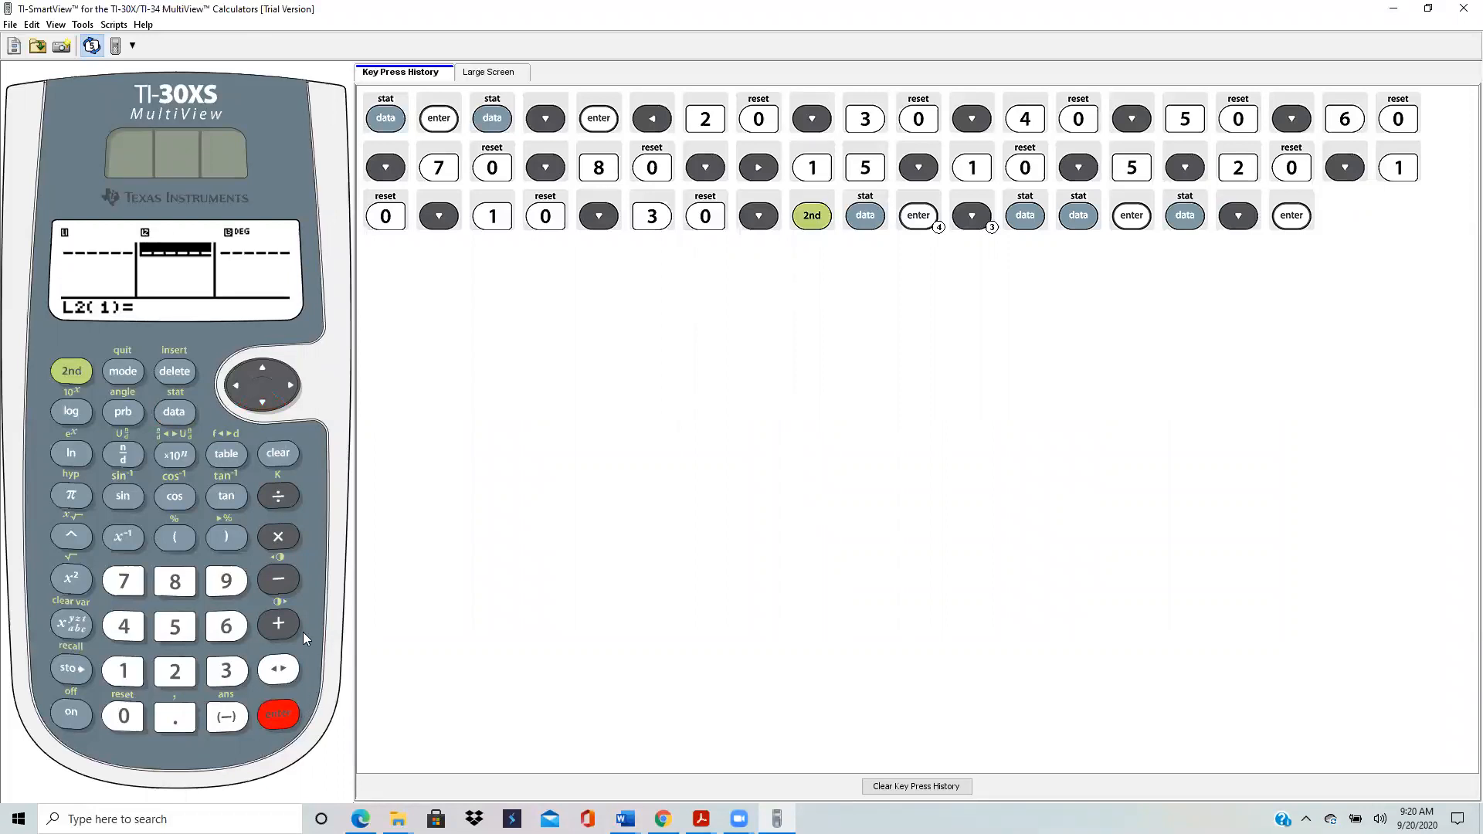
pyautogui.click(236, 384)
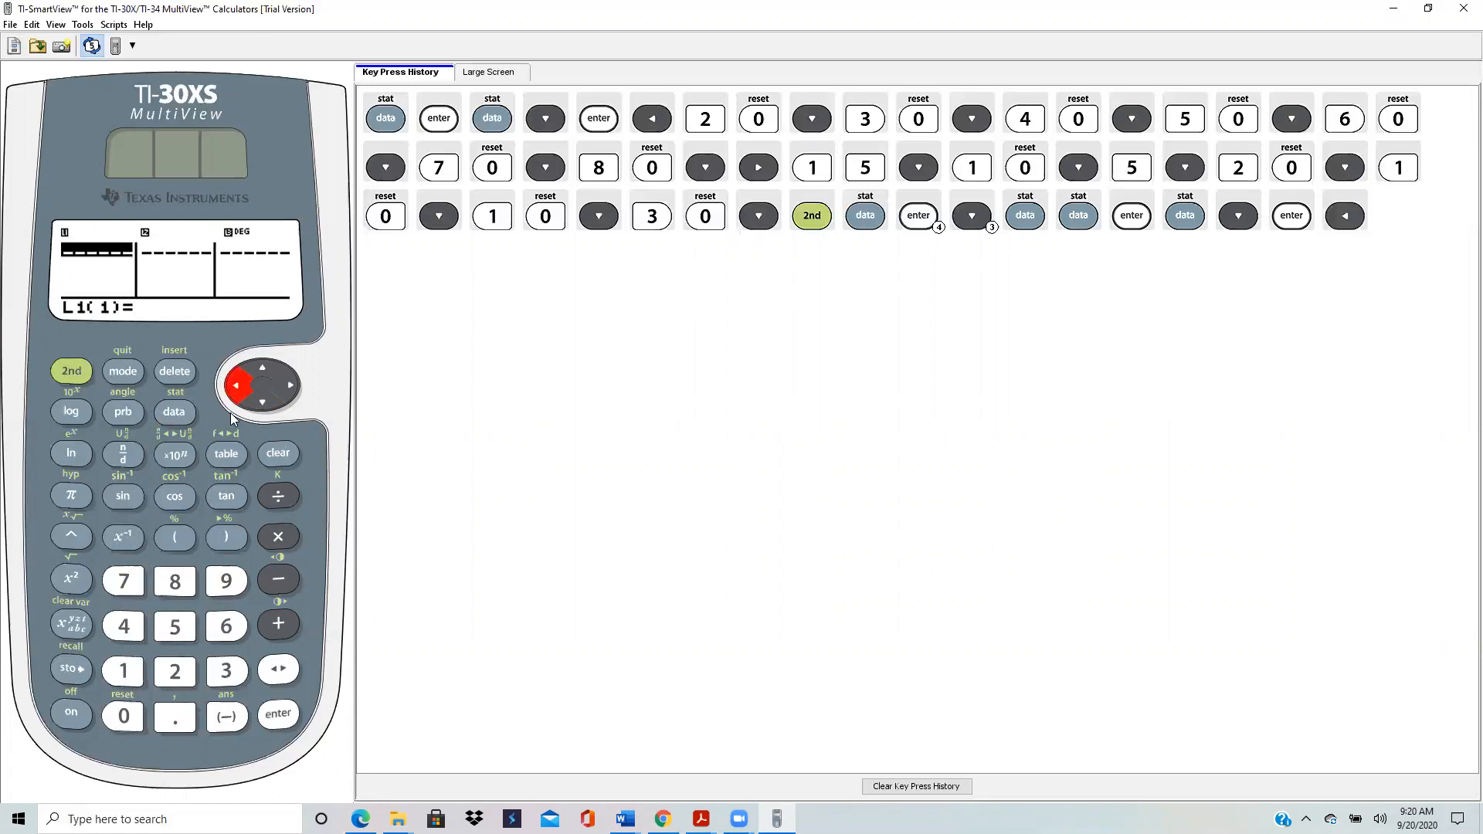
pyautogui.moveTo(59, 333)
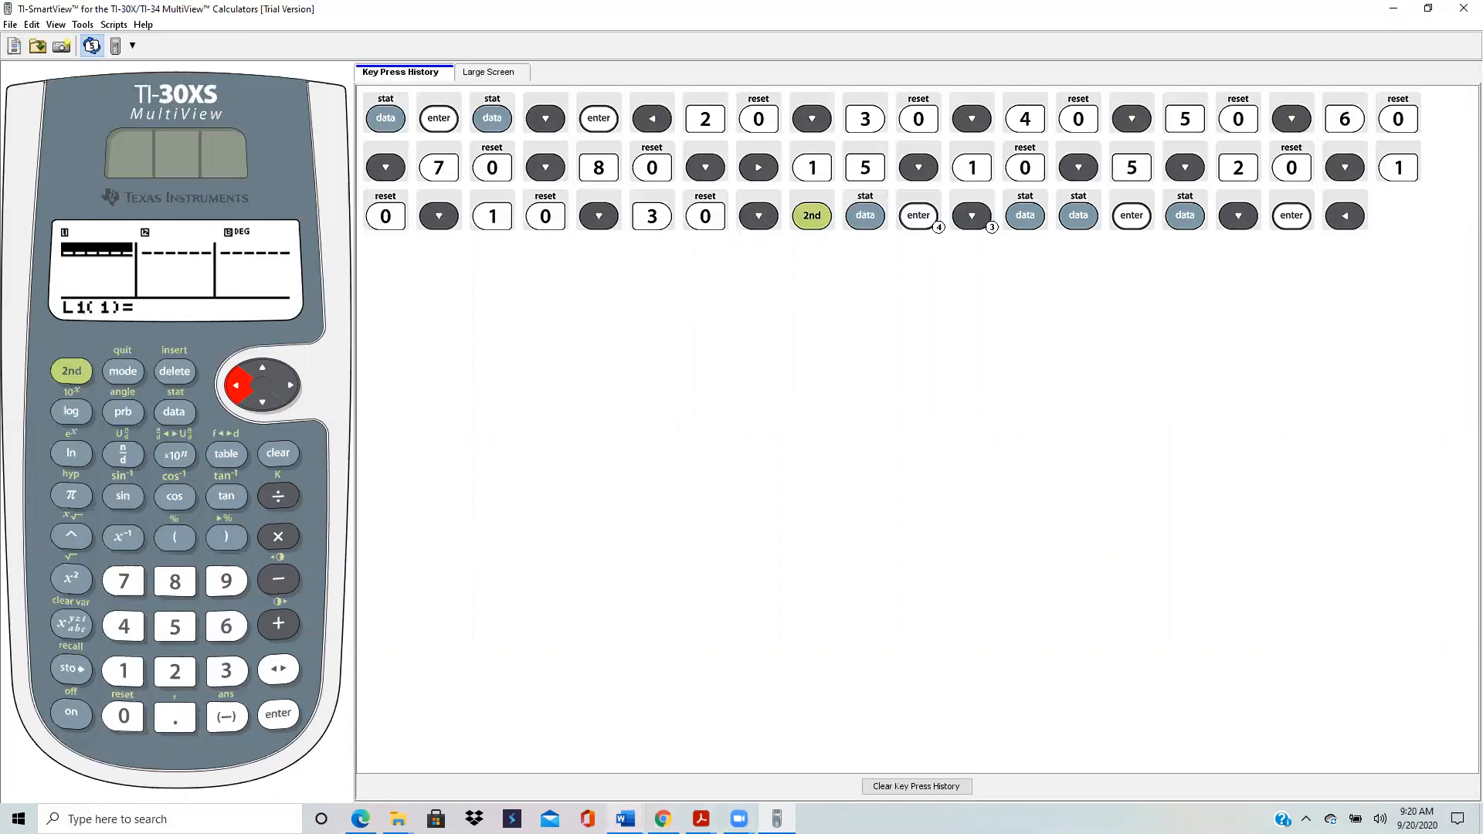
# Check the payment column in Word, then start entering 100 as the first L1 payment.
pyautogui.click(622, 820)
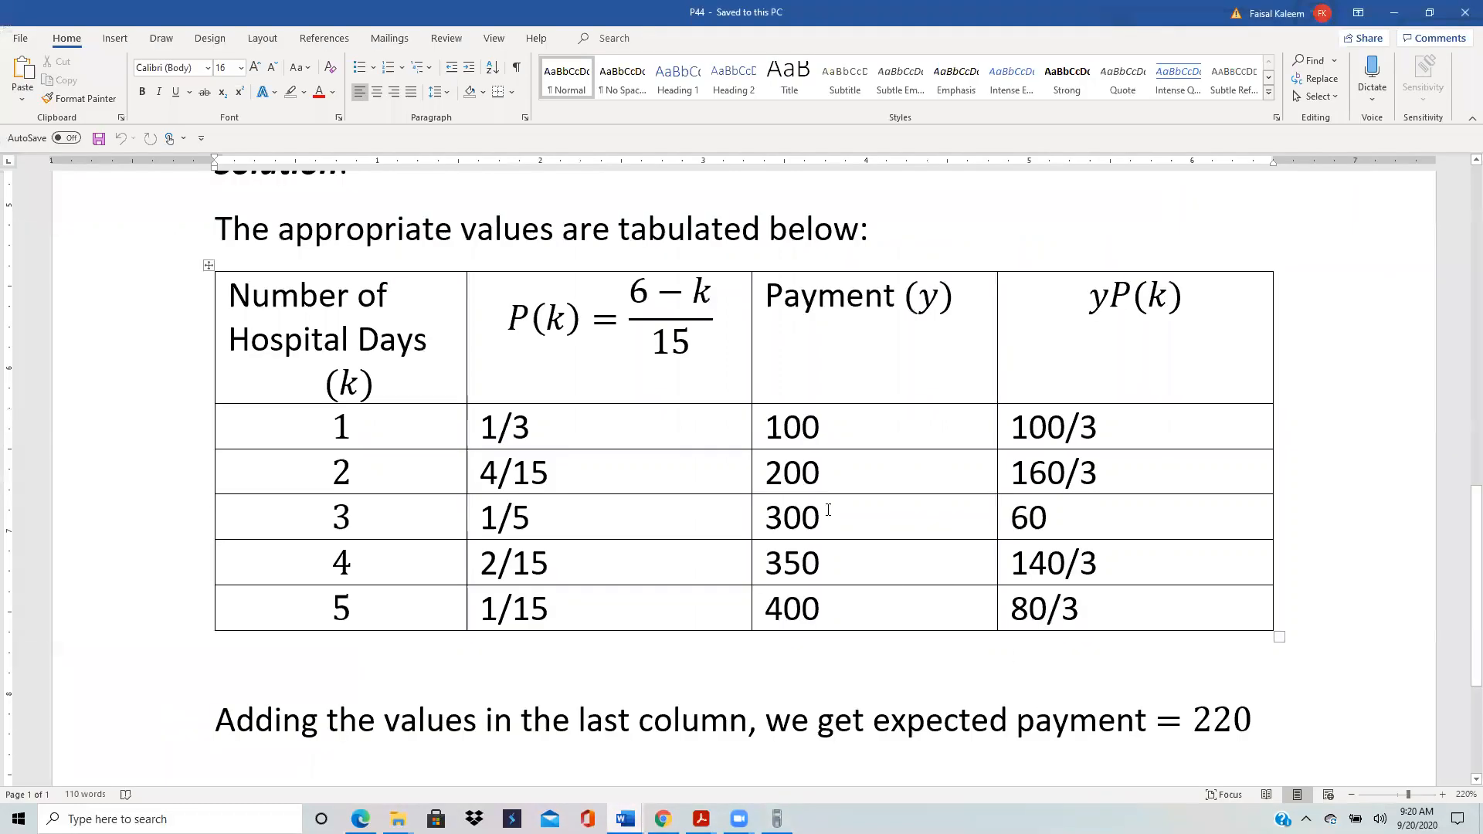
pyautogui.moveTo(788, 532)
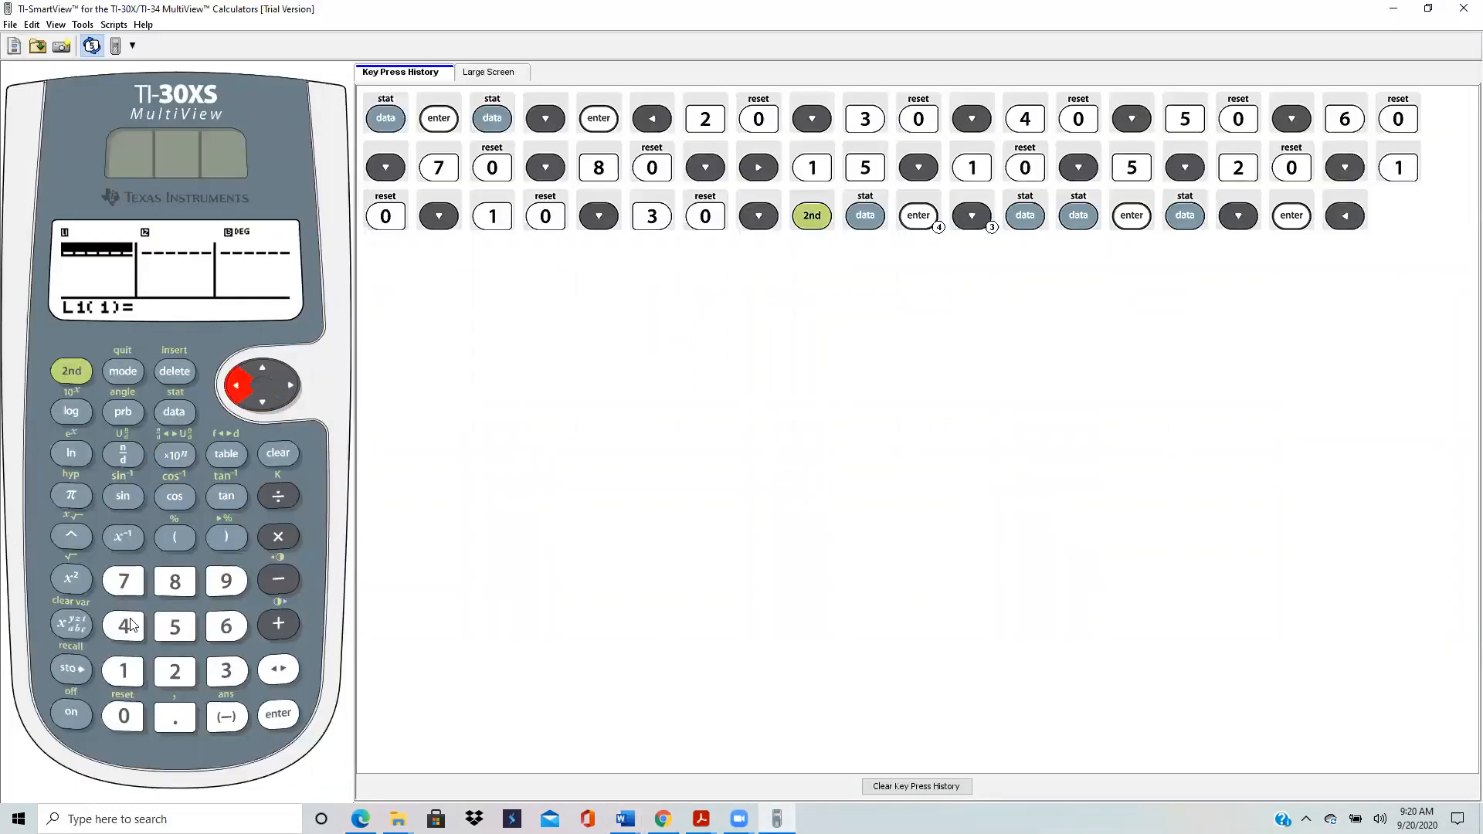
pyautogui.click(122, 716)
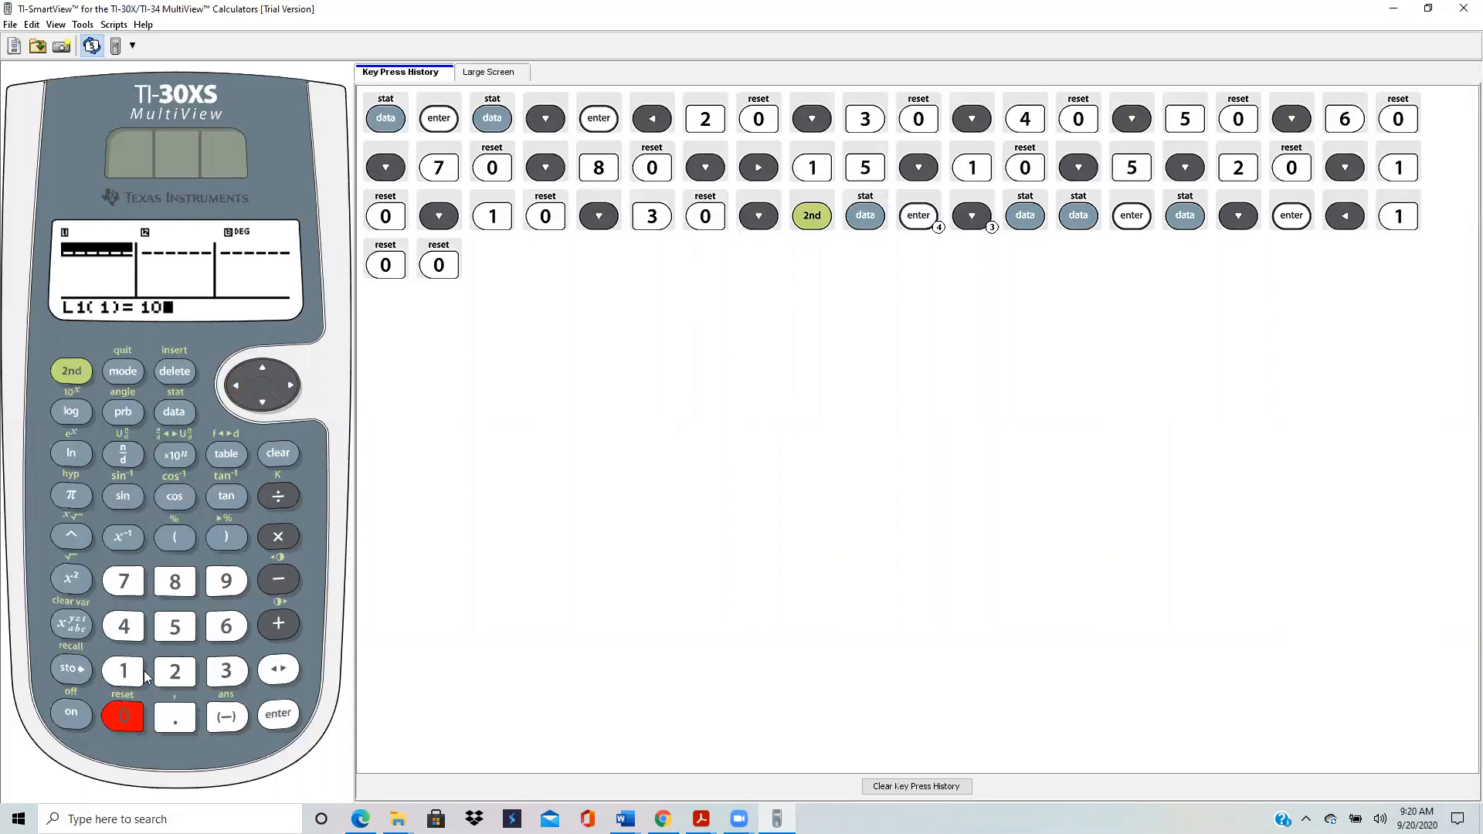
# Enter the remaining payments so L1 reads 100, 200, 300, 350, 400, then move to L2.
pyautogui.click(261, 401)
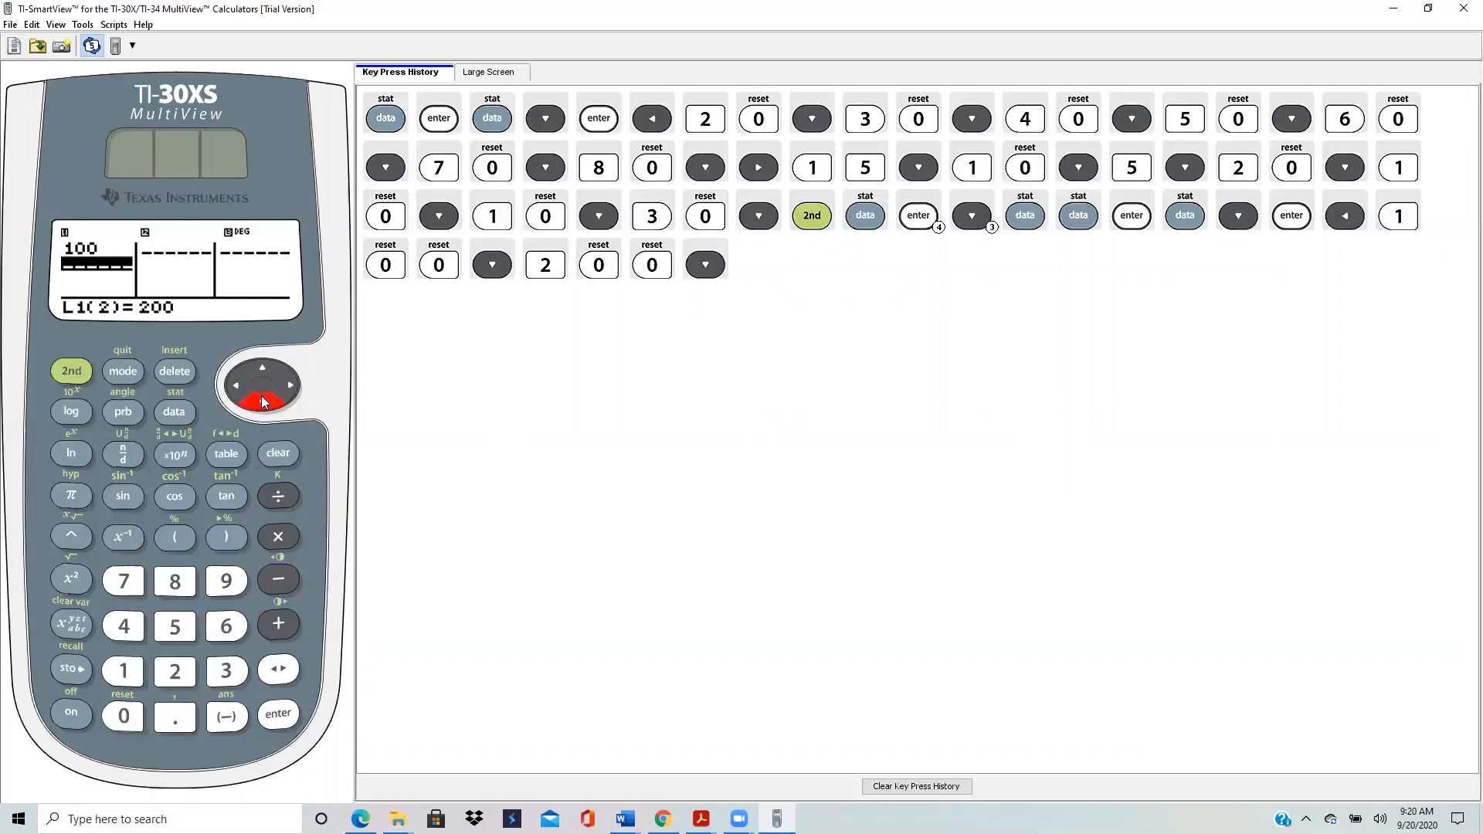
pyautogui.click(225, 670)
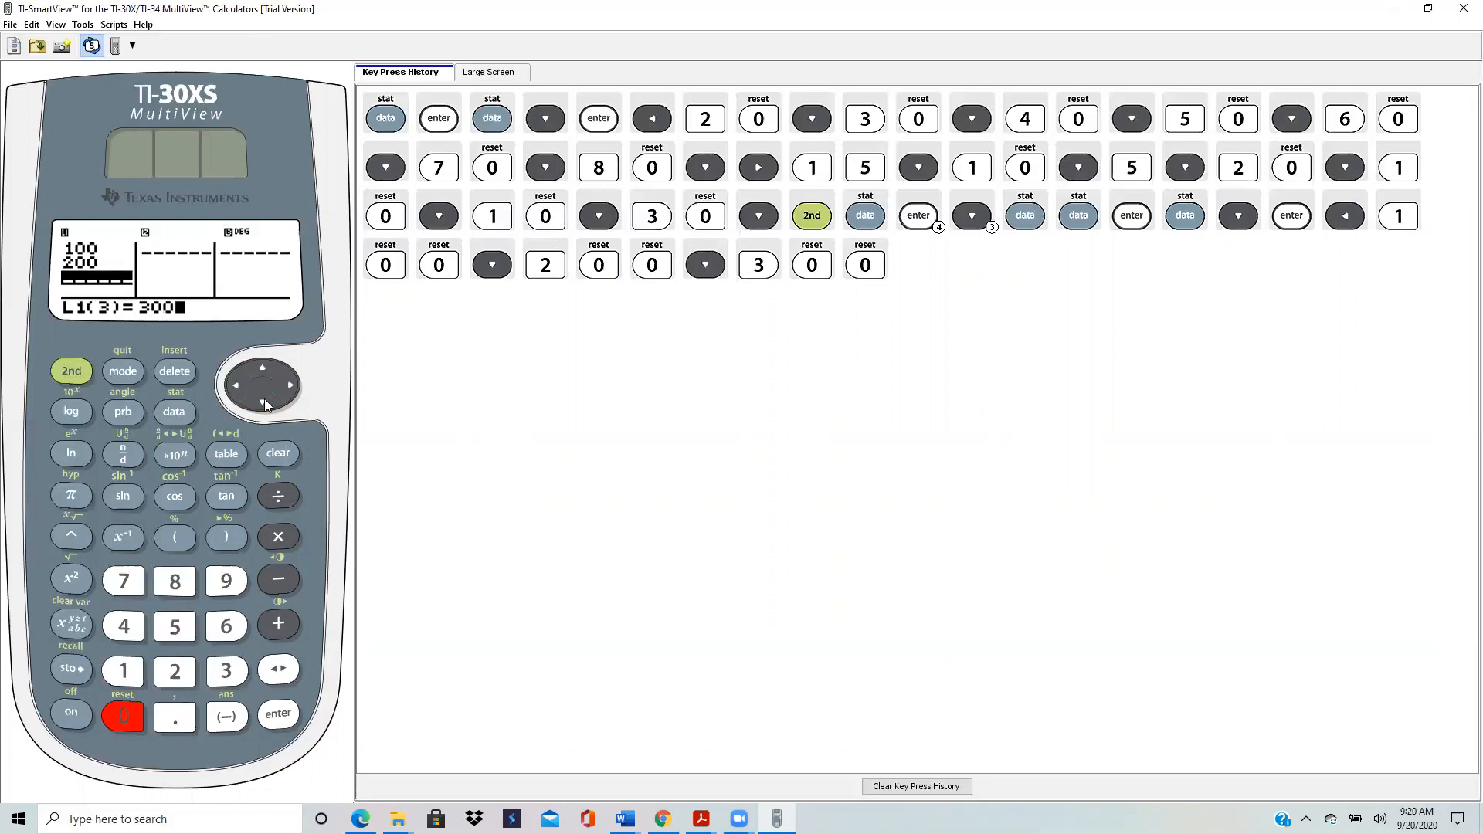
pyautogui.click(226, 669)
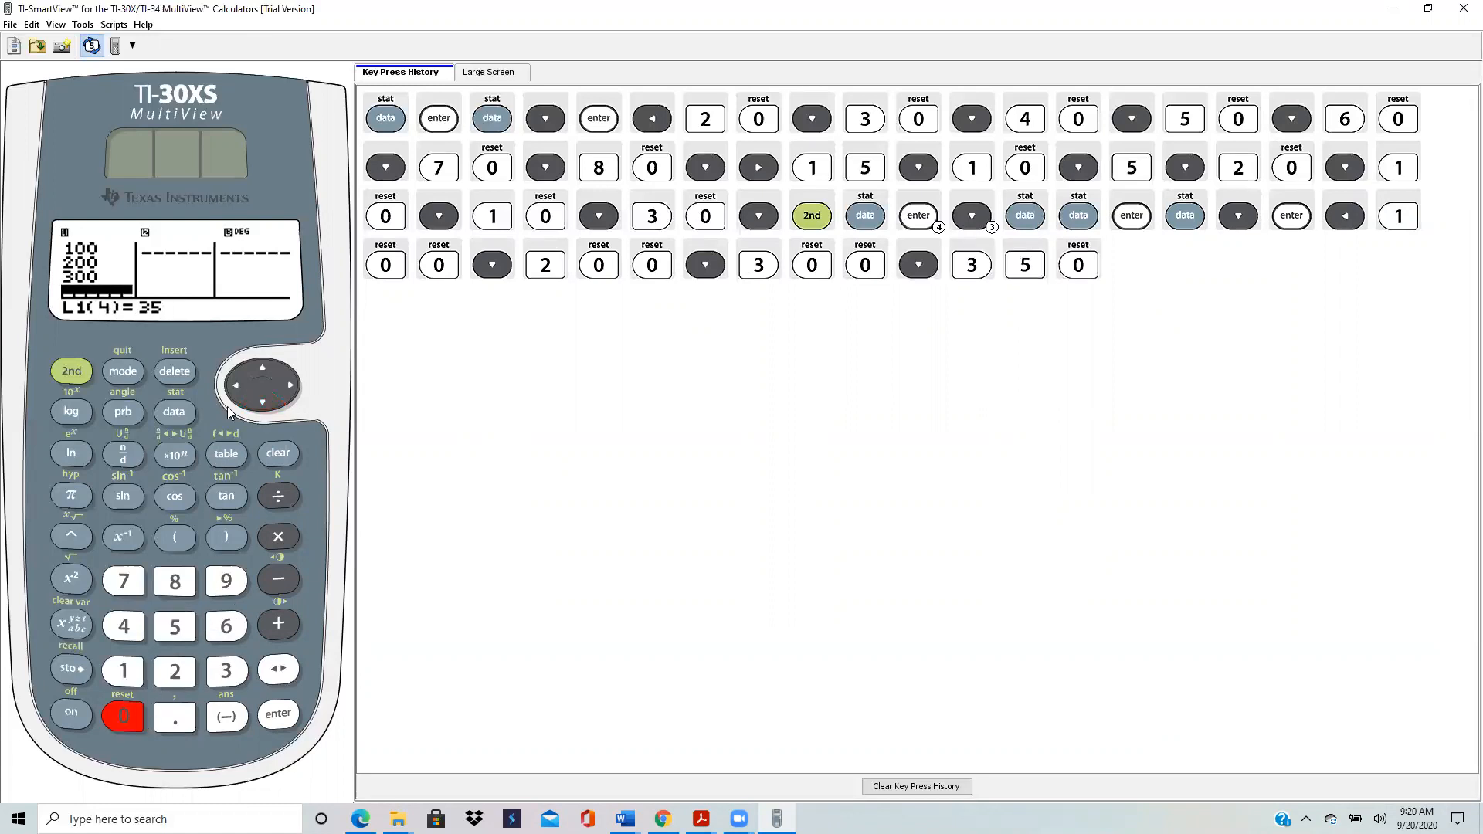
pyautogui.click(262, 402)
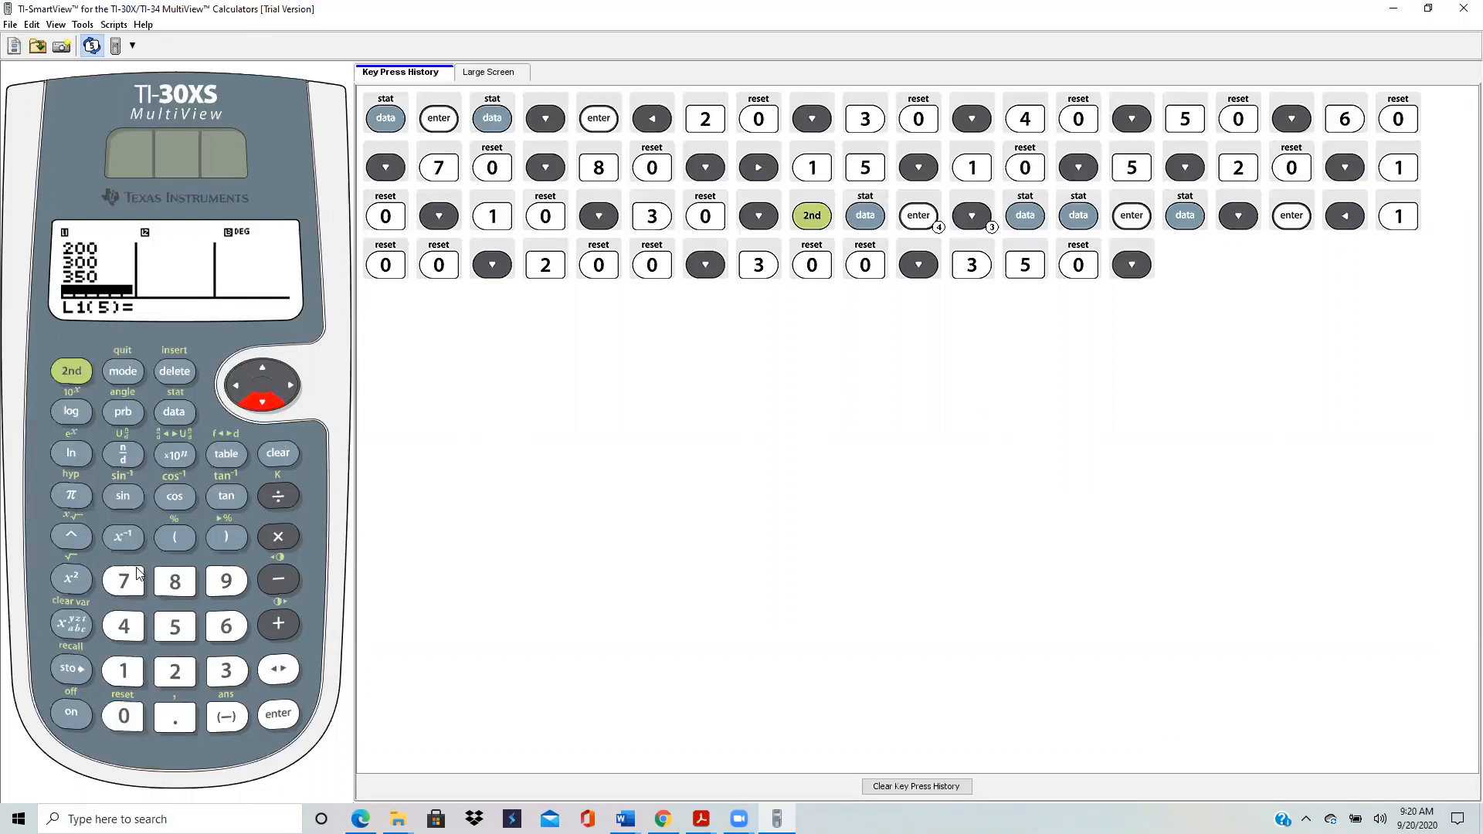
pyautogui.click(122, 716)
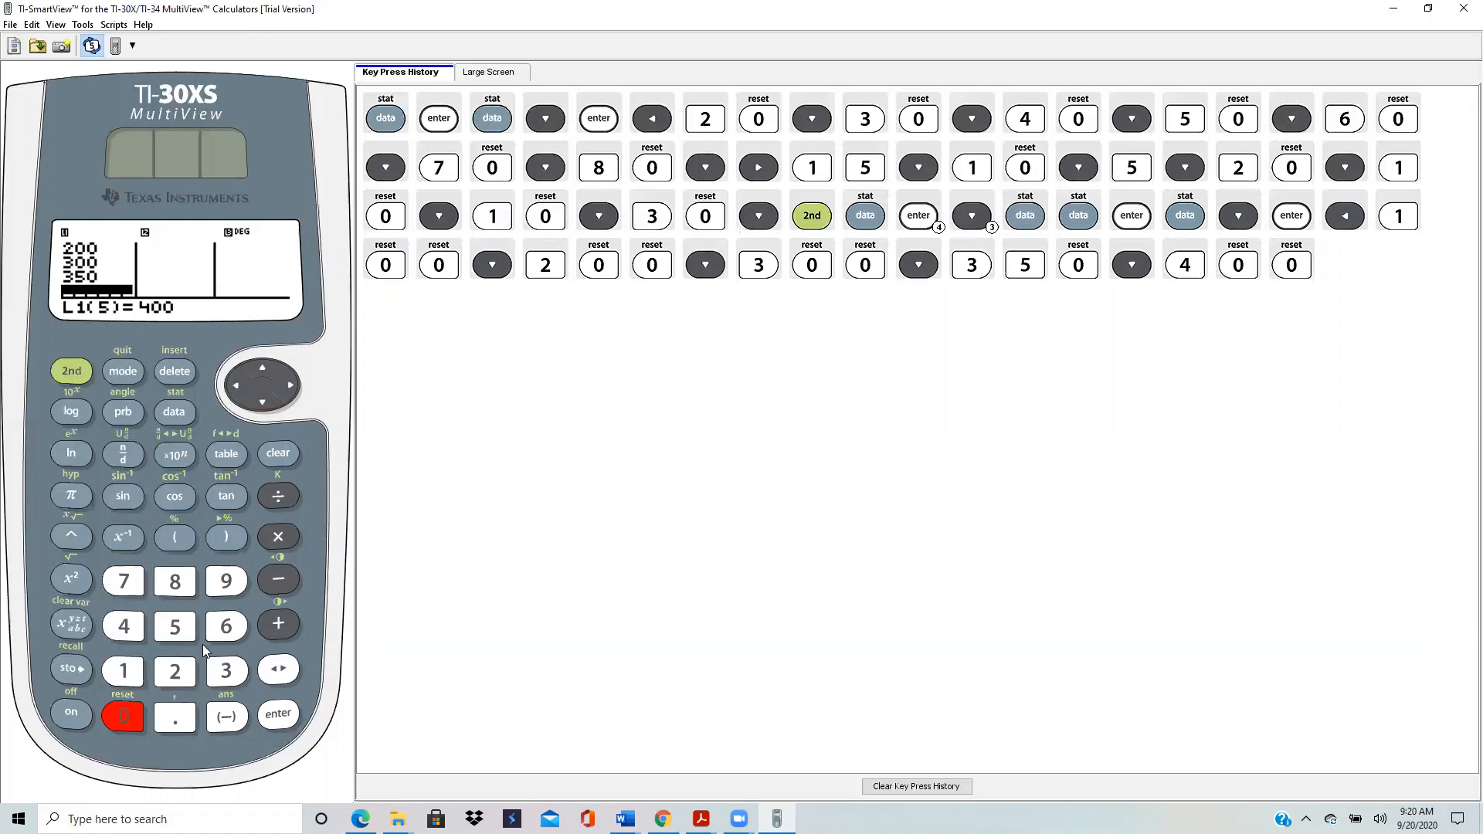
pyautogui.moveTo(268, 447)
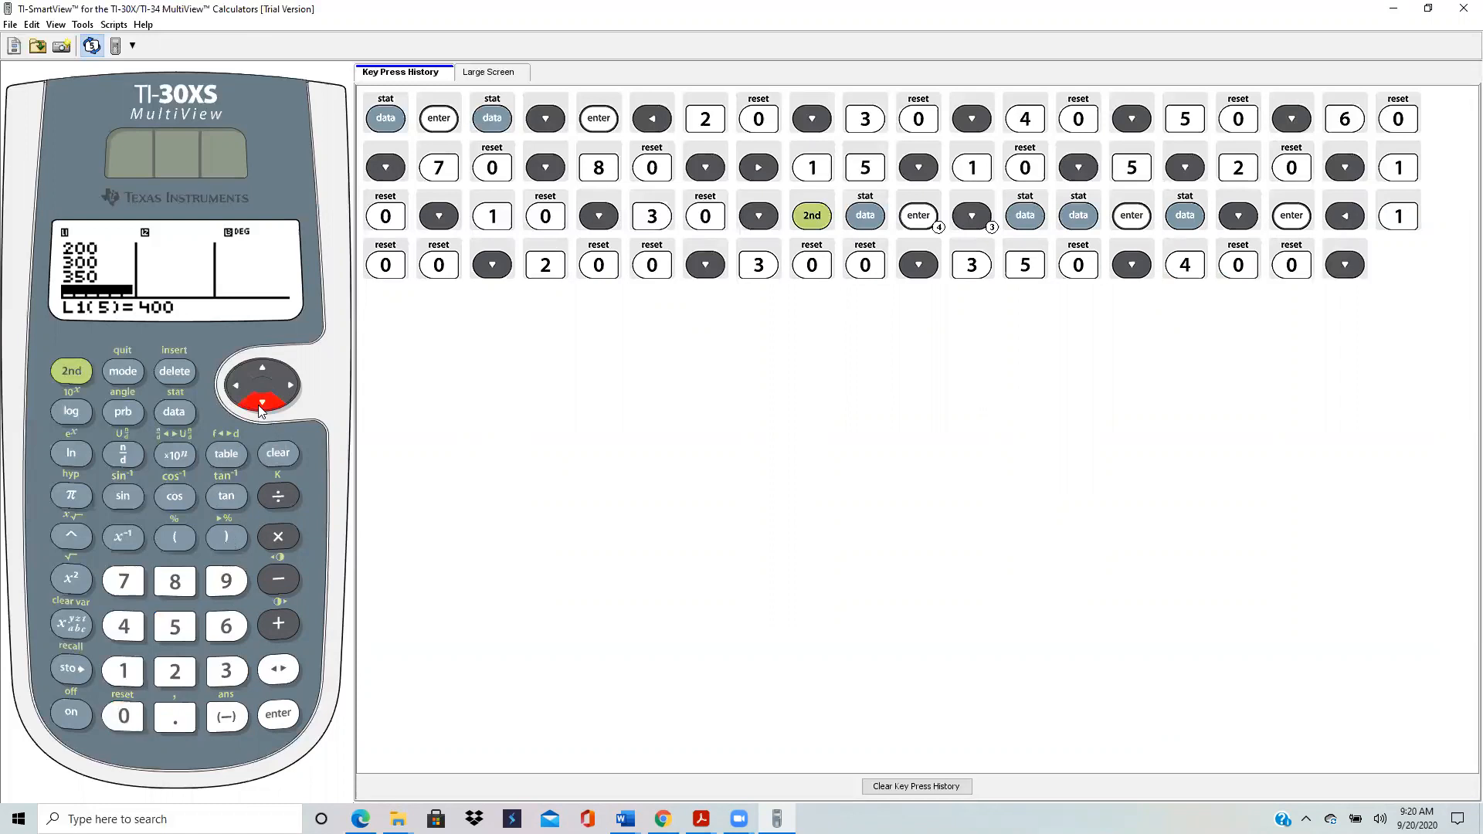
pyautogui.click(261, 401)
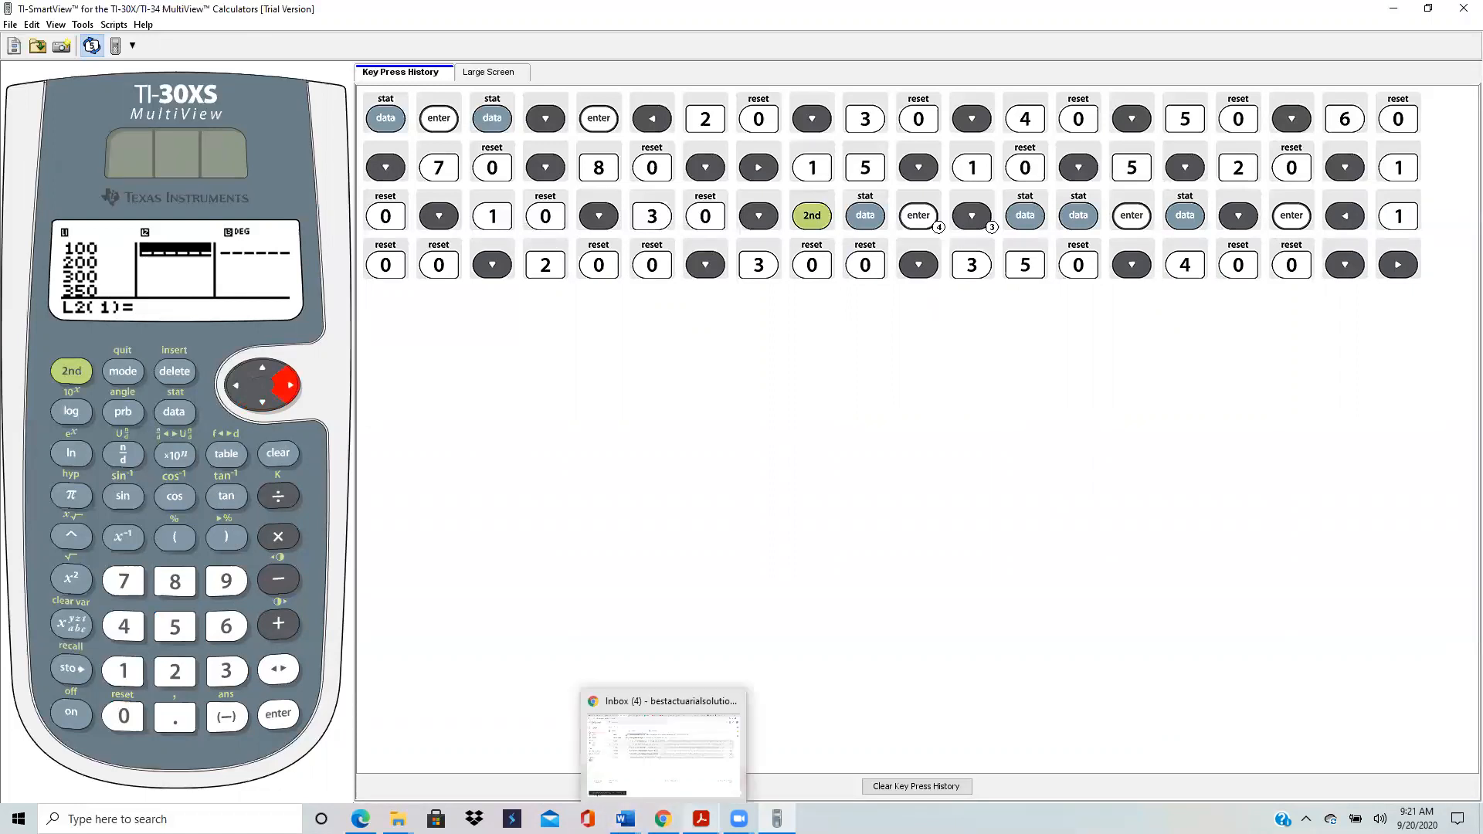
# Enter 1/3 as the first L2 probability and type 4/15 for the second.
pyautogui.click(620, 819)
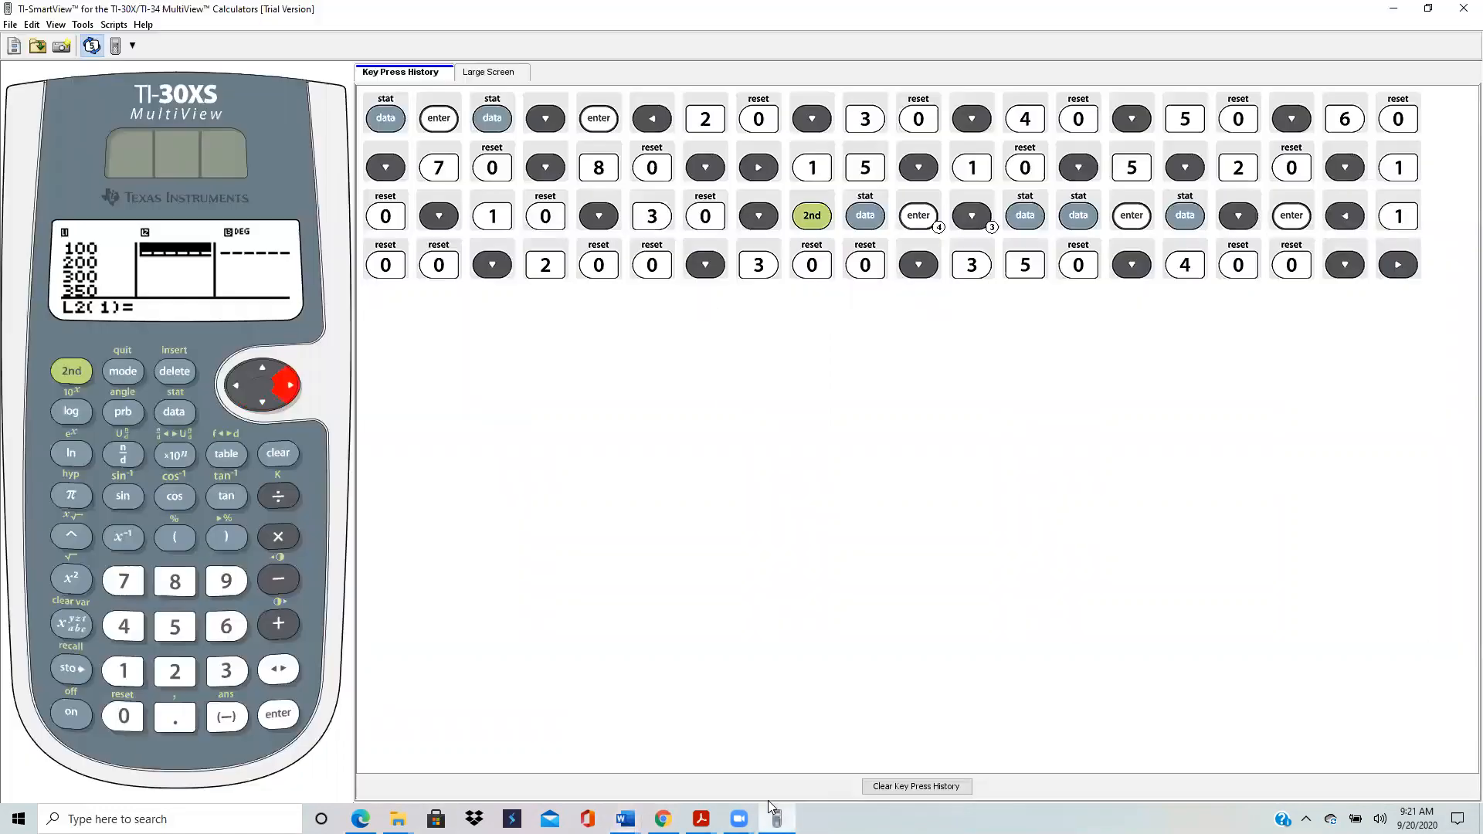
pyautogui.click(122, 669)
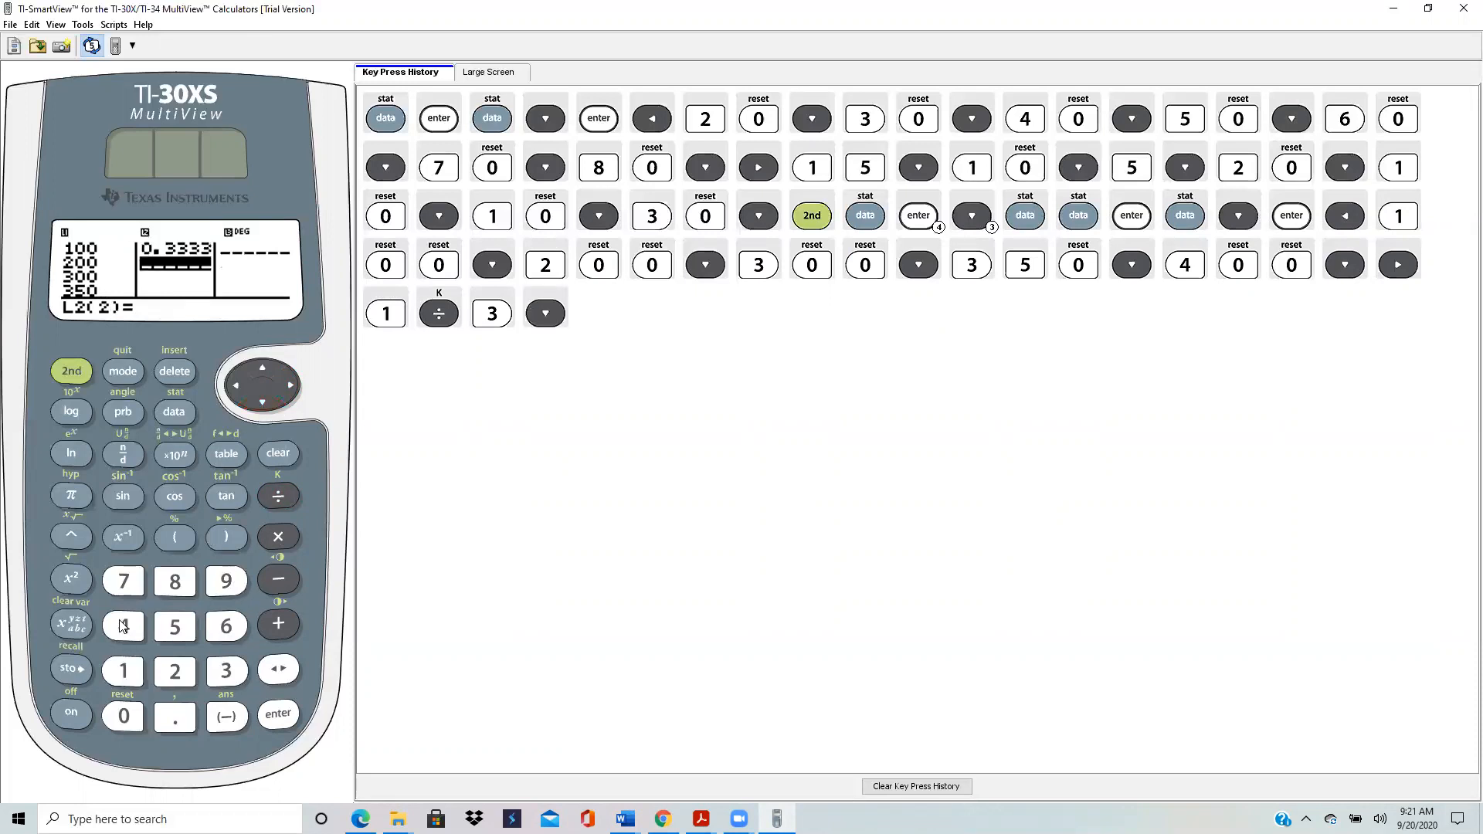
pyautogui.click(277, 496)
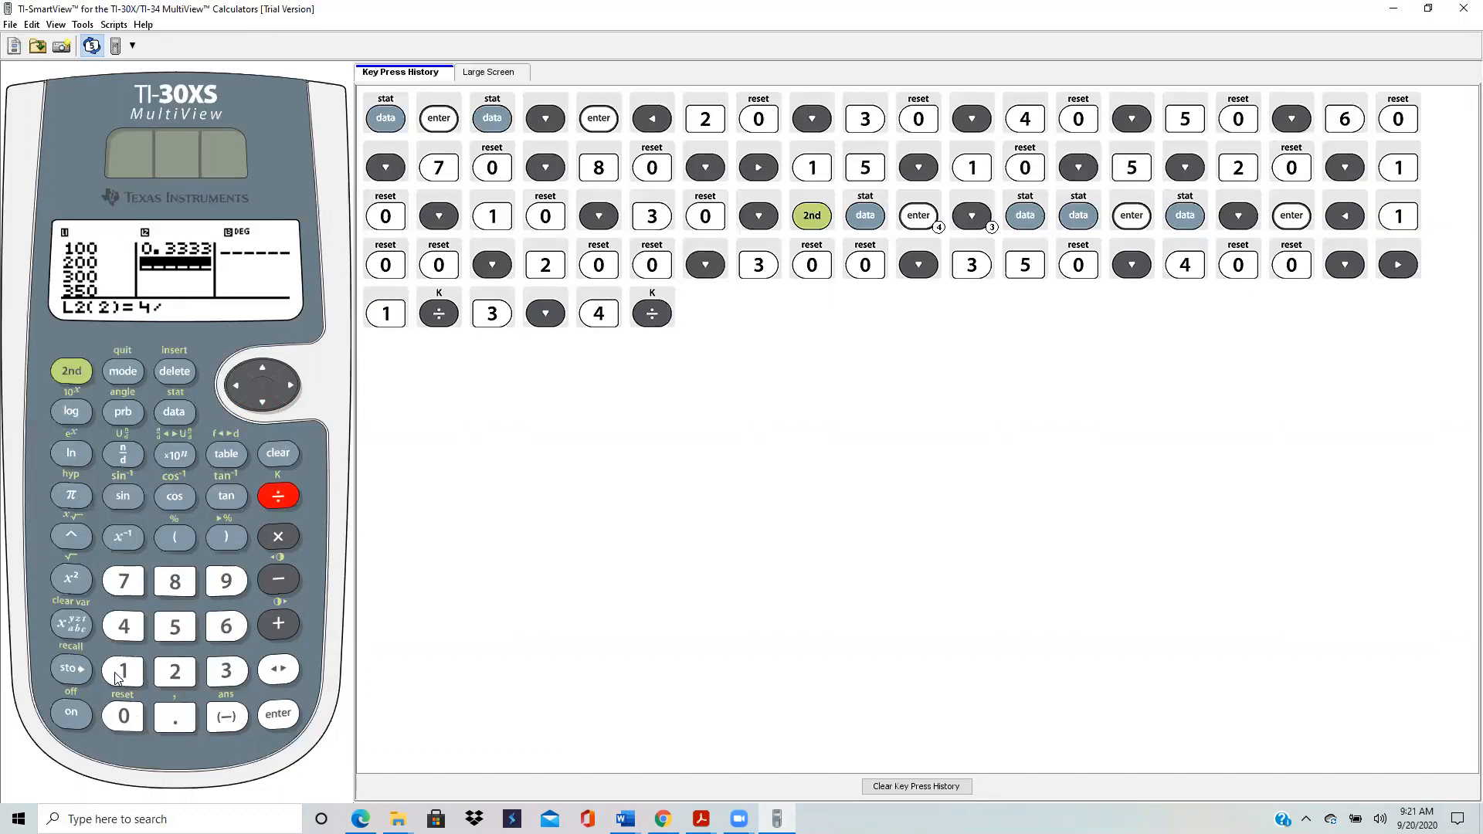
pyautogui.click(174, 625)
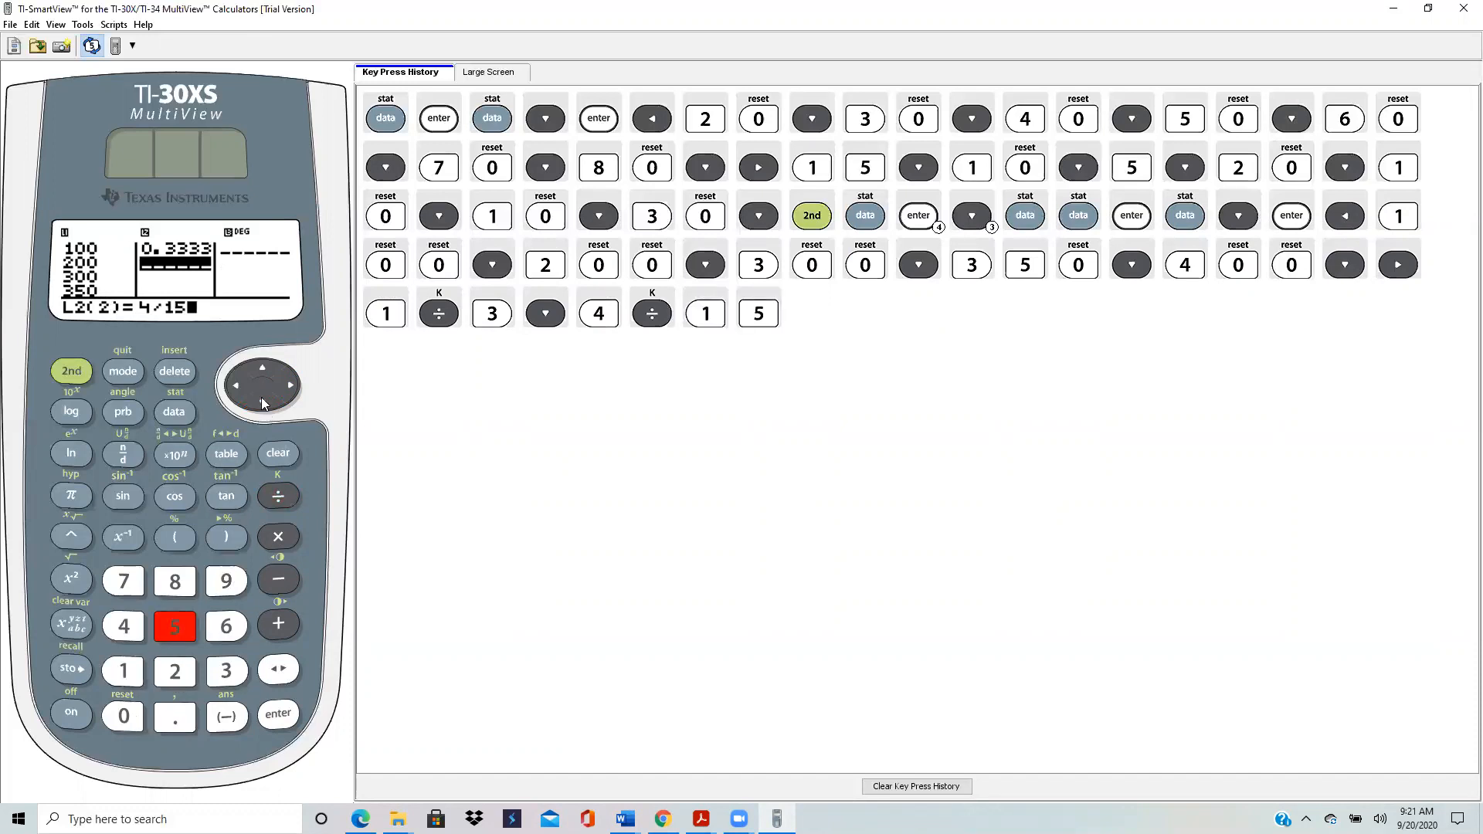
# Bring up the Word solution table to read probabilities 1/5, 2/15 and 1/15.
pyautogui.click(262, 402)
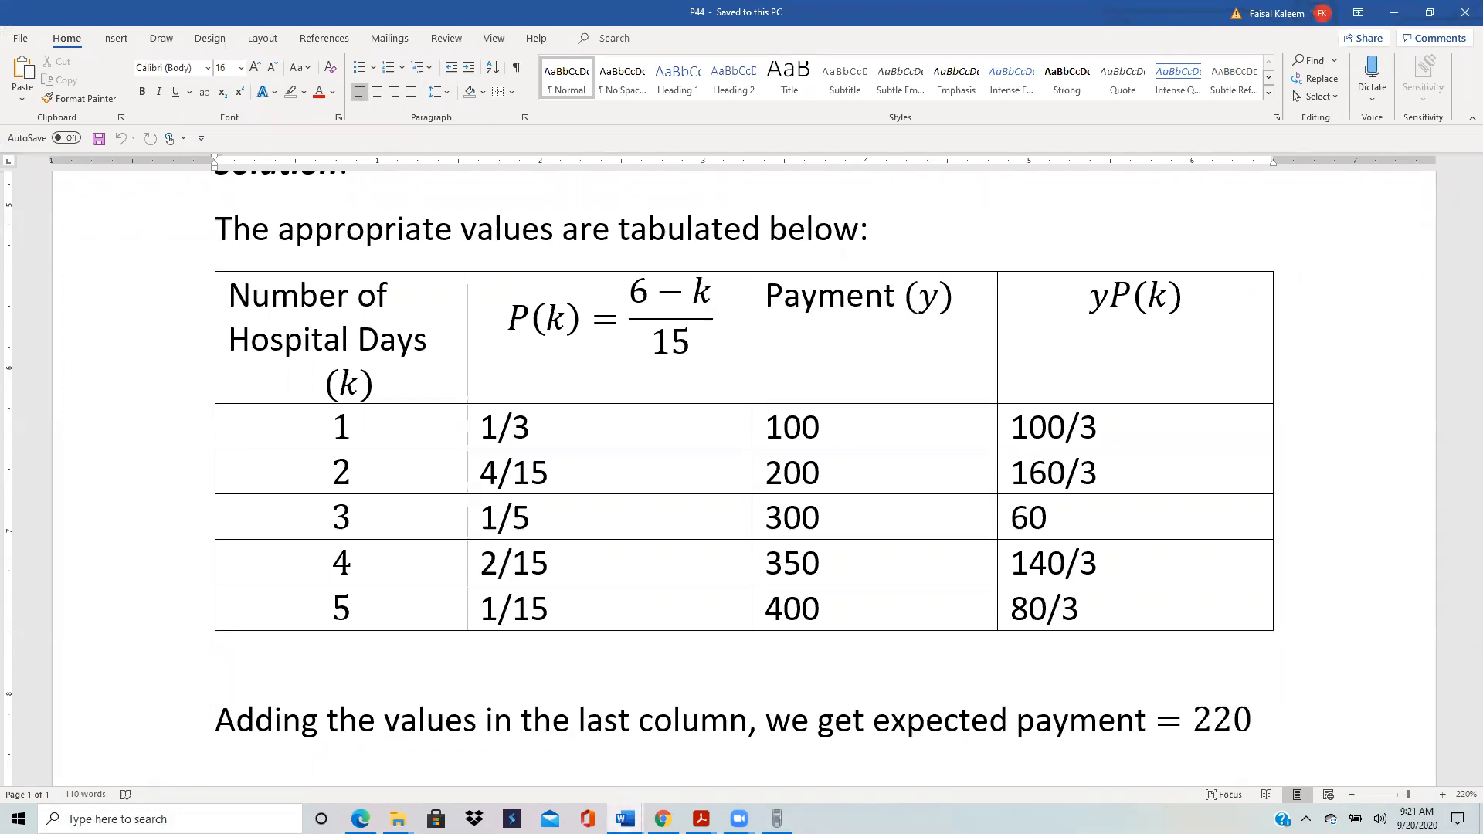
# Store 4/15 and add probabilities 1/5, 2/15 and 1/15 to L2.
pyautogui.click(775, 818)
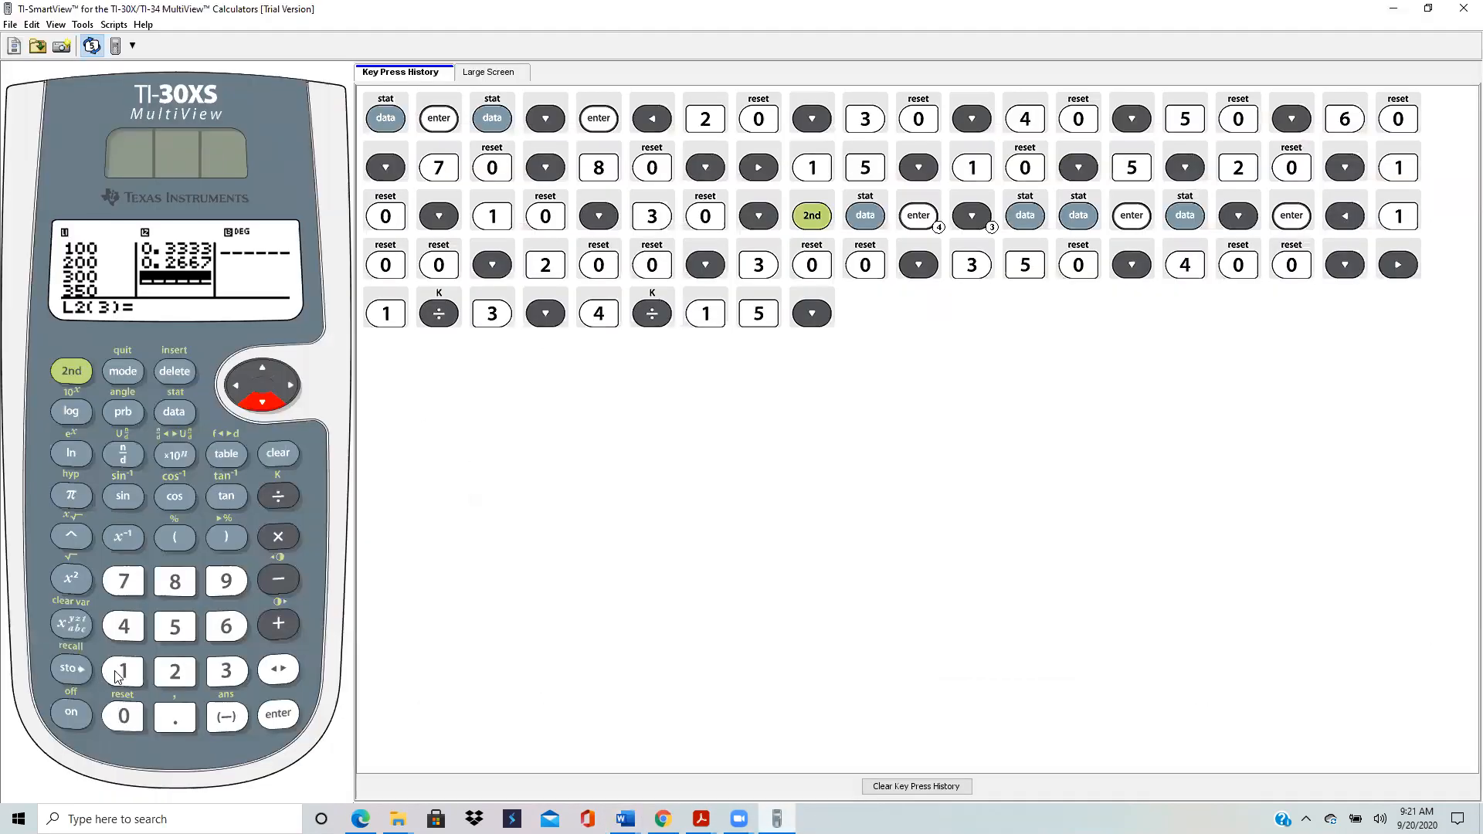
pyautogui.click(278, 496)
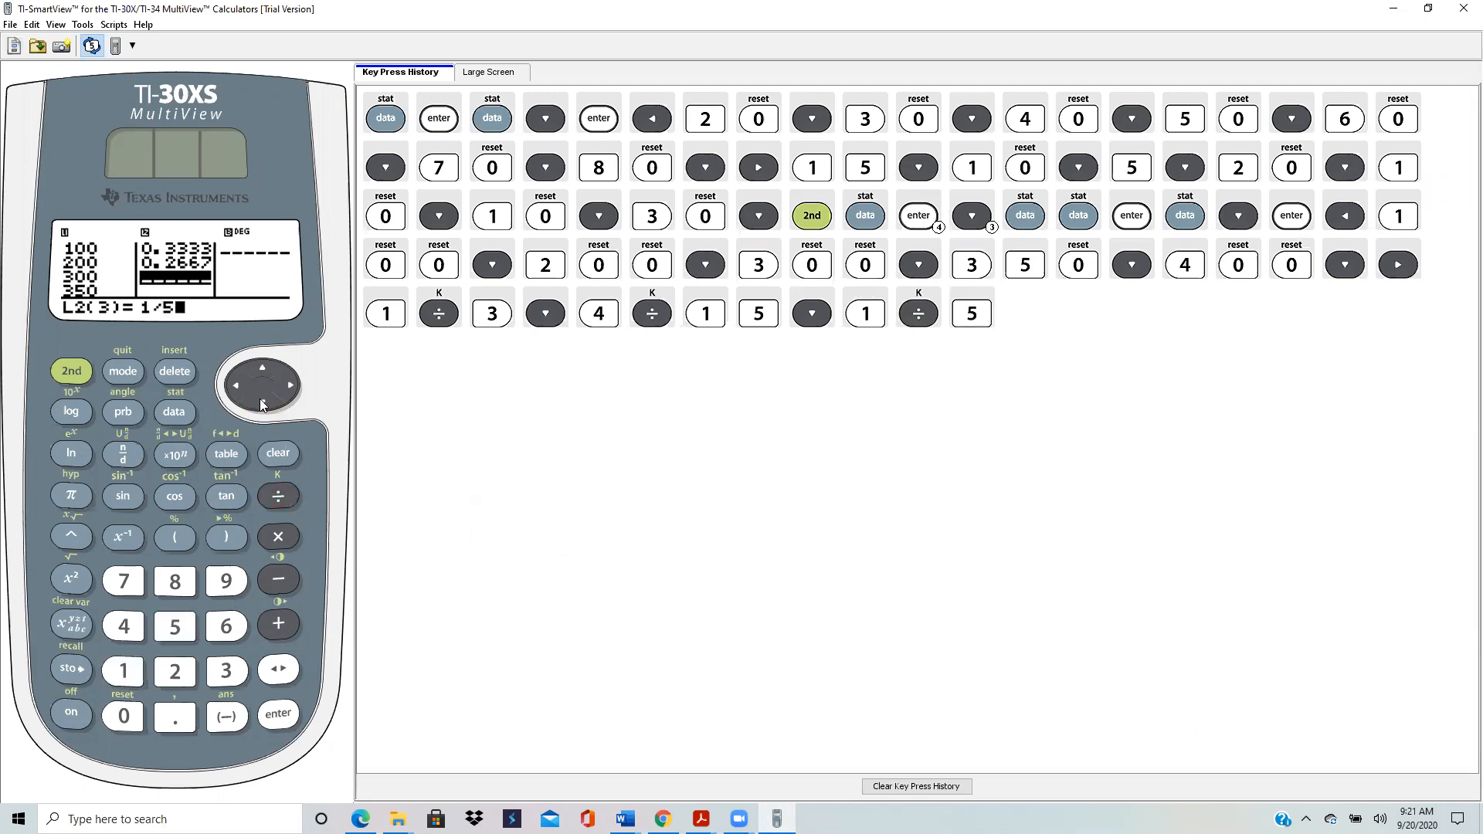
pyautogui.click(175, 671)
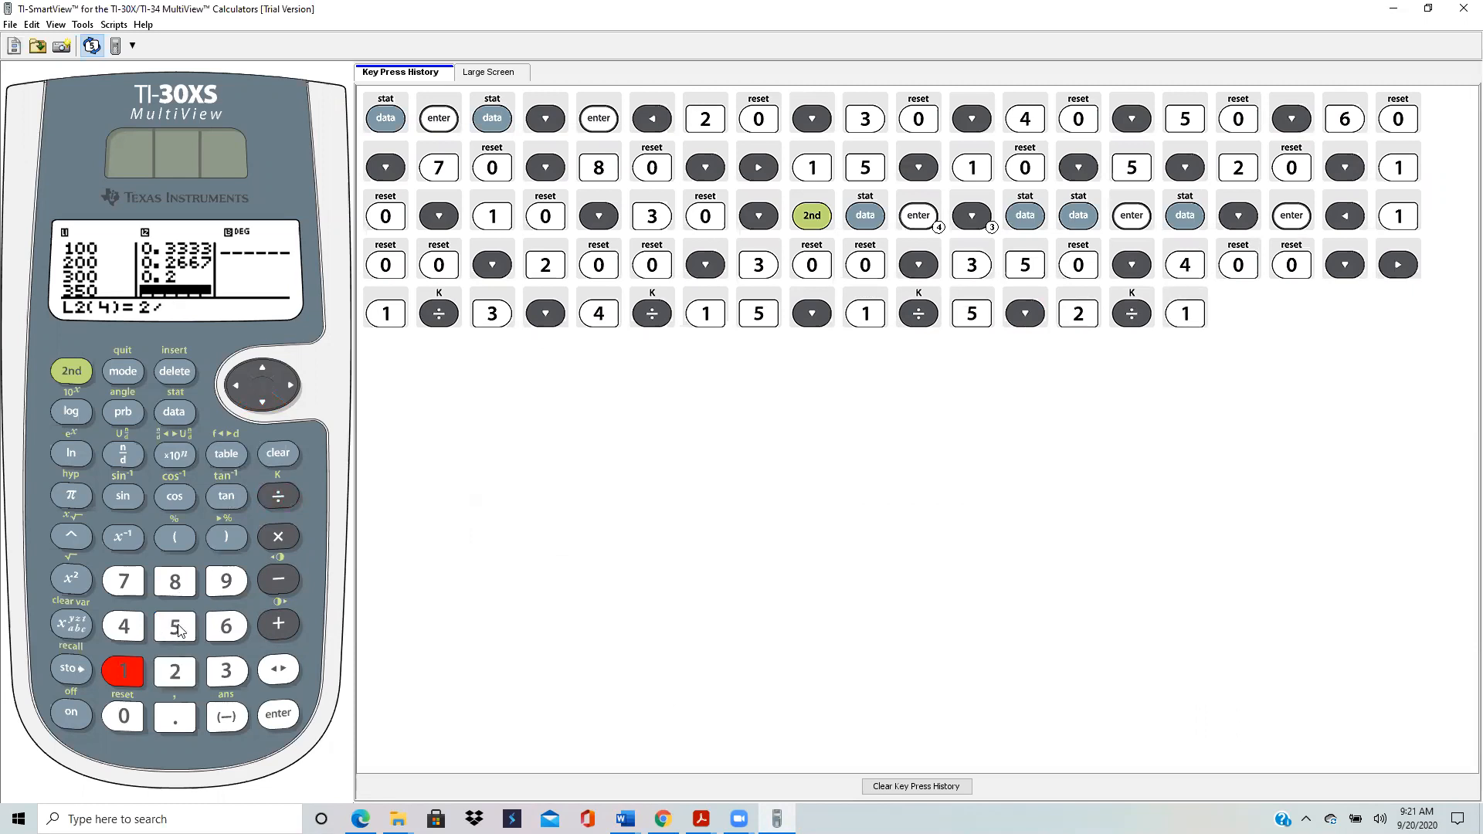
pyautogui.click(173, 625)
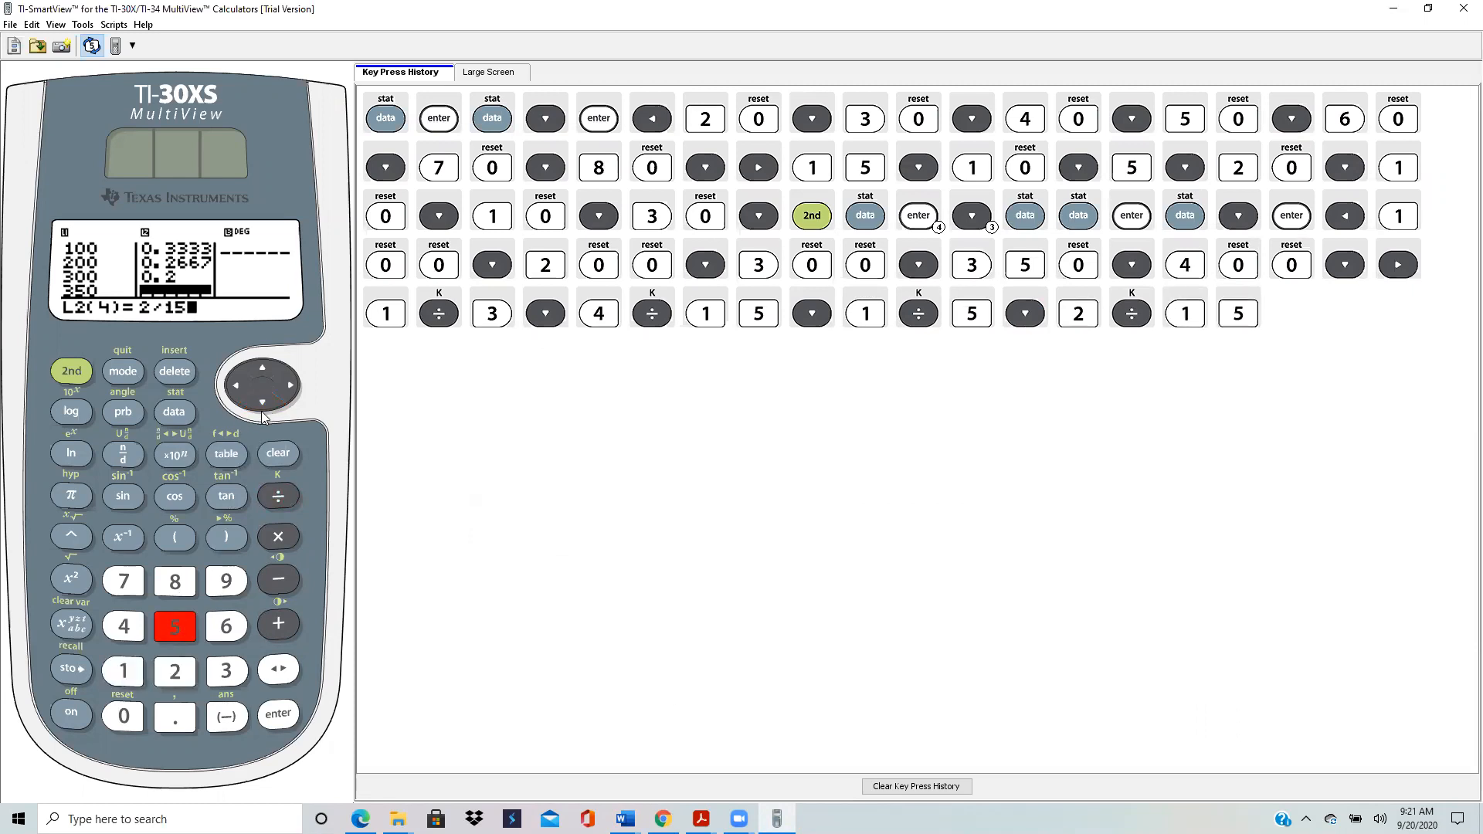
pyautogui.click(262, 401)
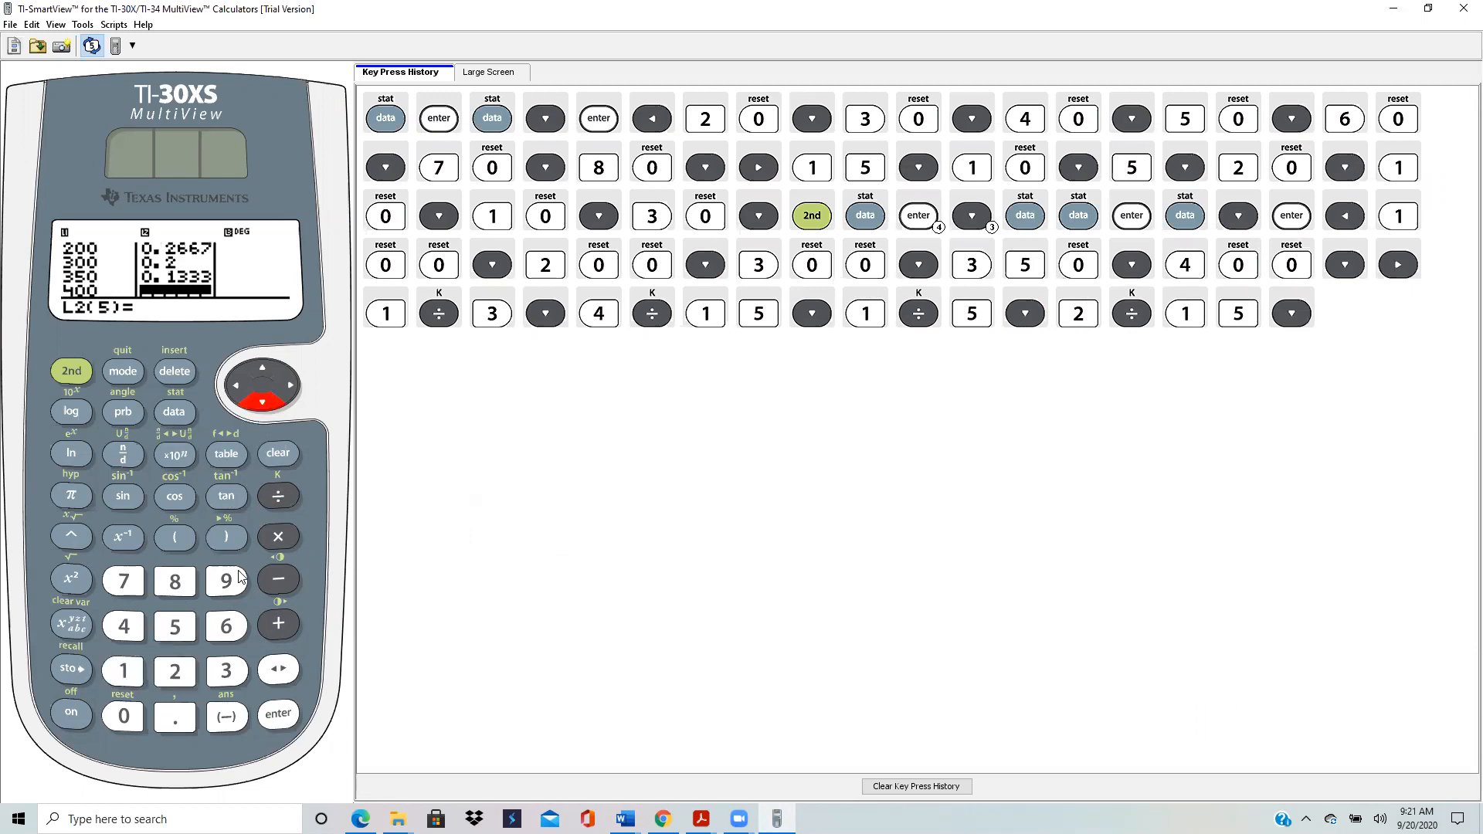
pyautogui.click(122, 671)
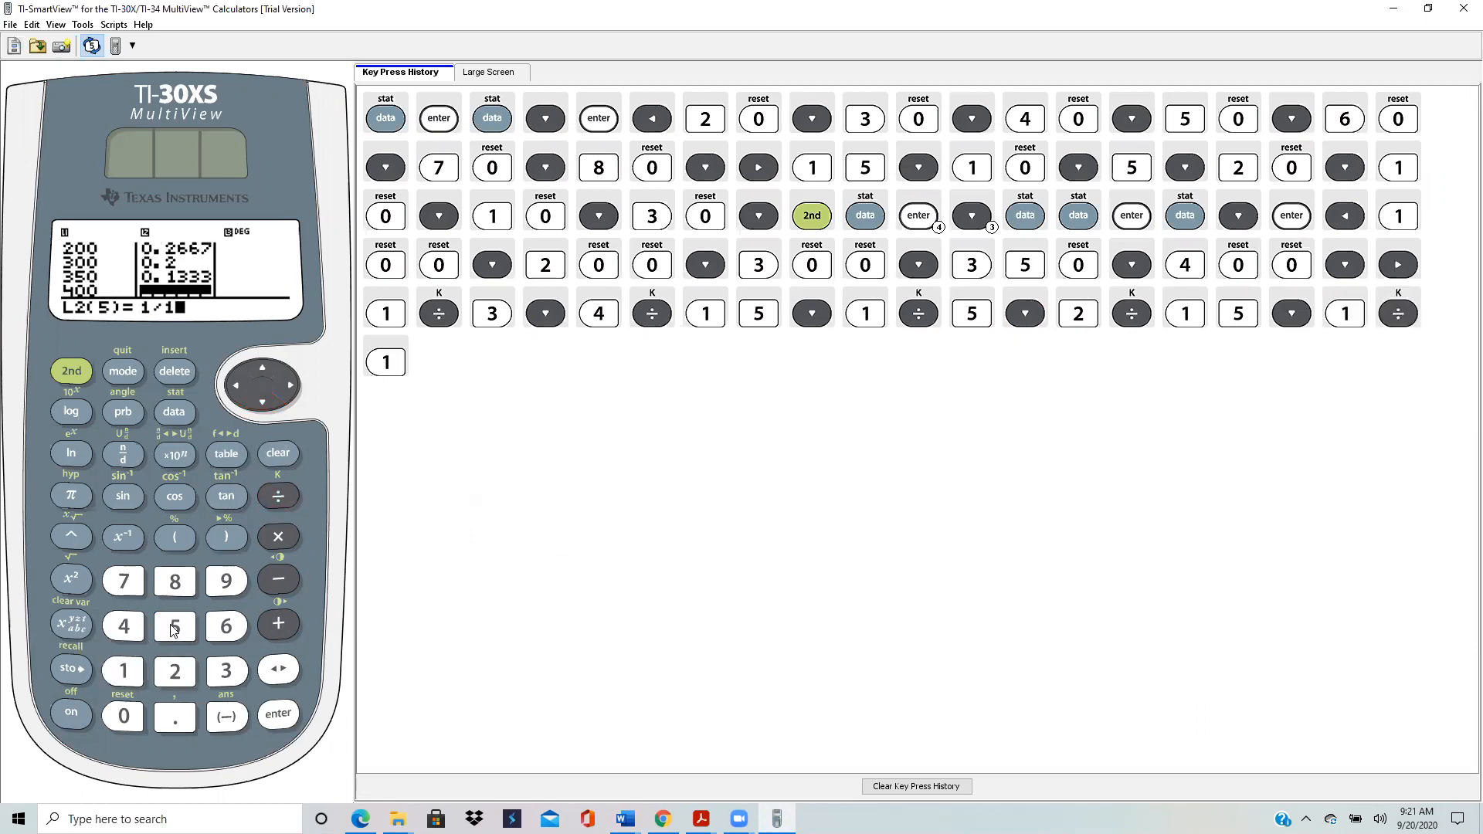
pyautogui.click(174, 626)
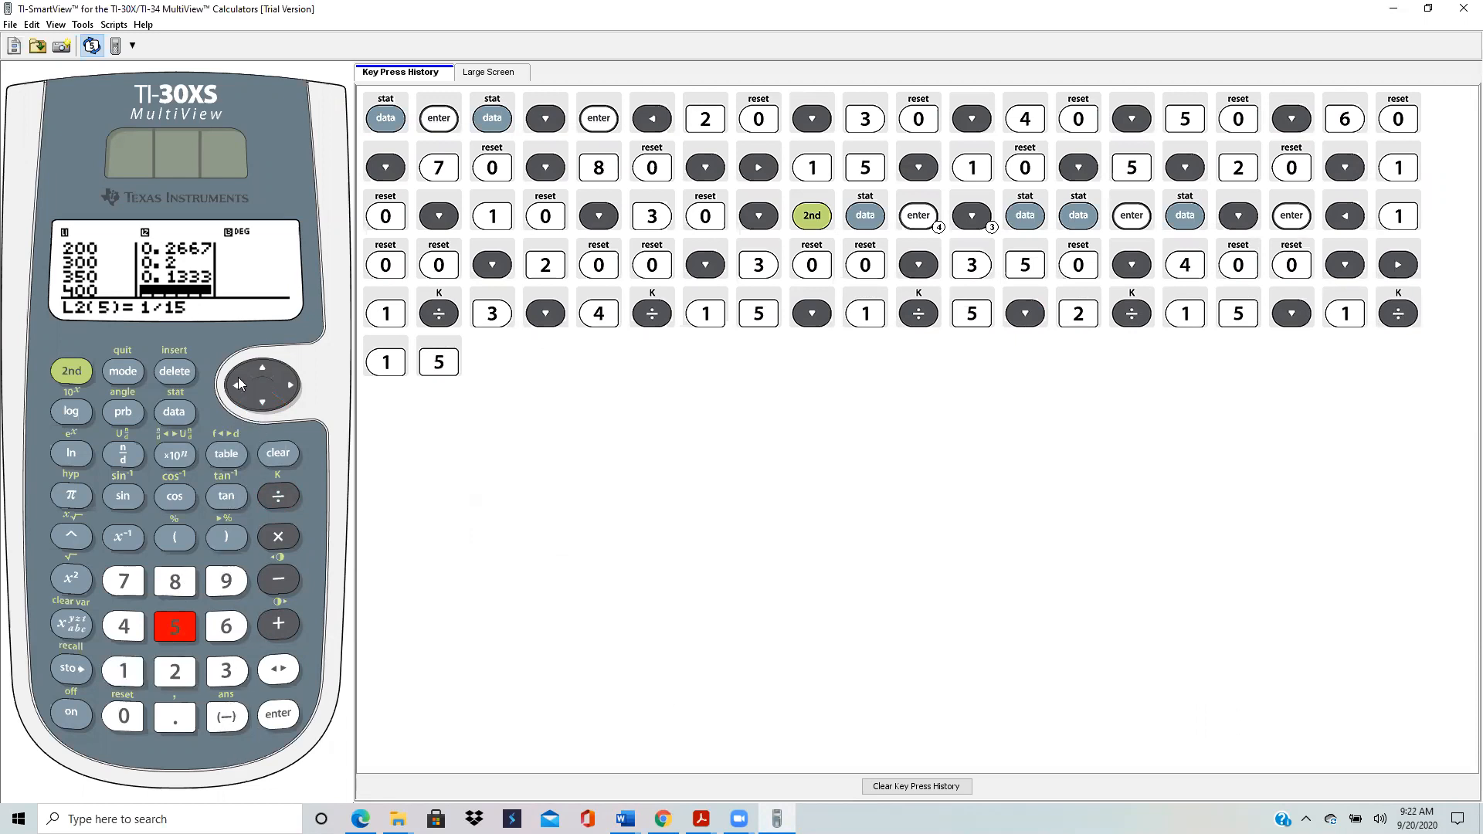
pyautogui.moveTo(259, 402)
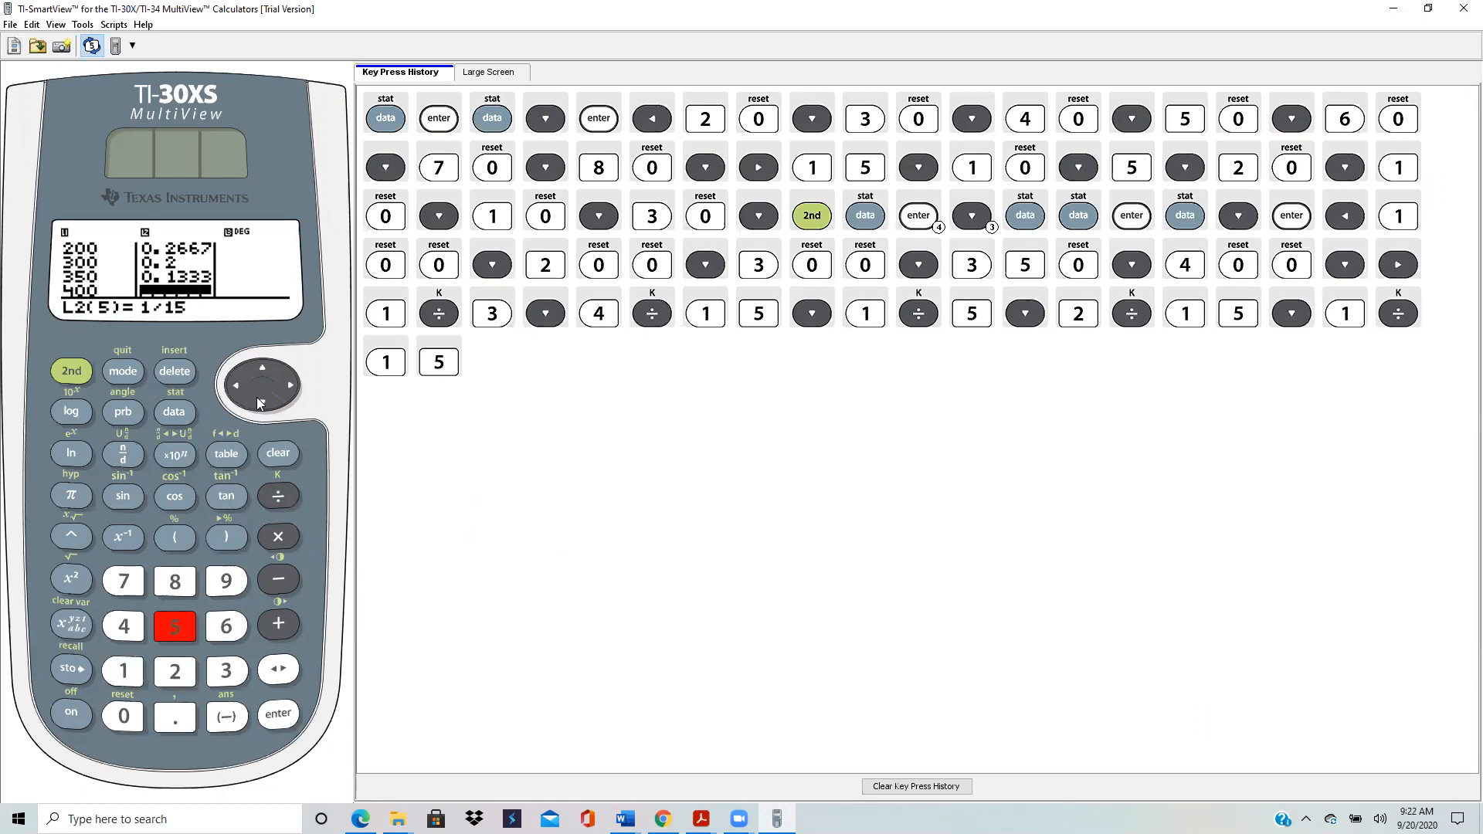
pyautogui.click(263, 402)
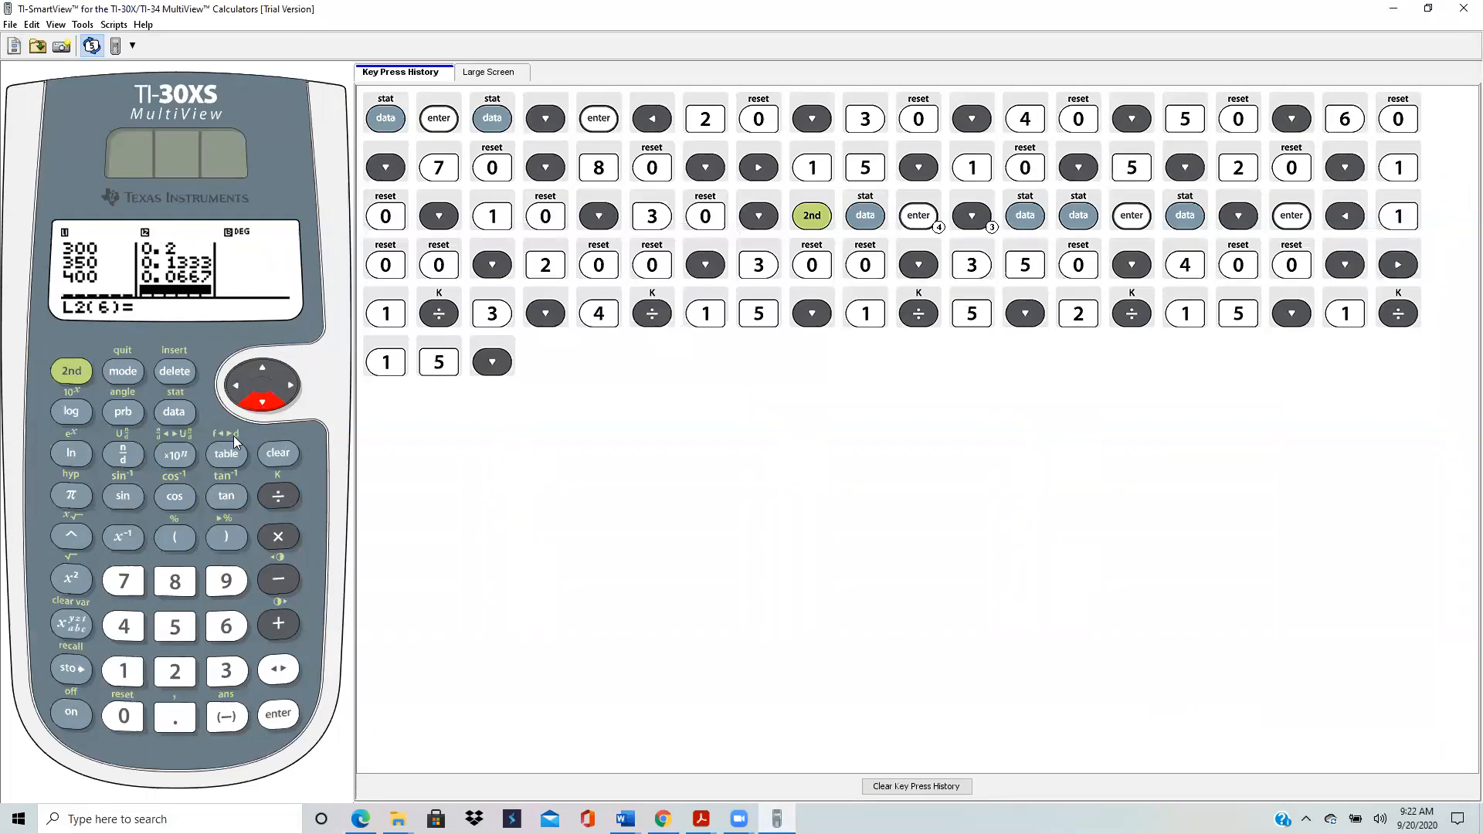
# Open the stat menu with 2nd+data and choose 1-Var Stats using L1 and L2.
pyautogui.click(70, 371)
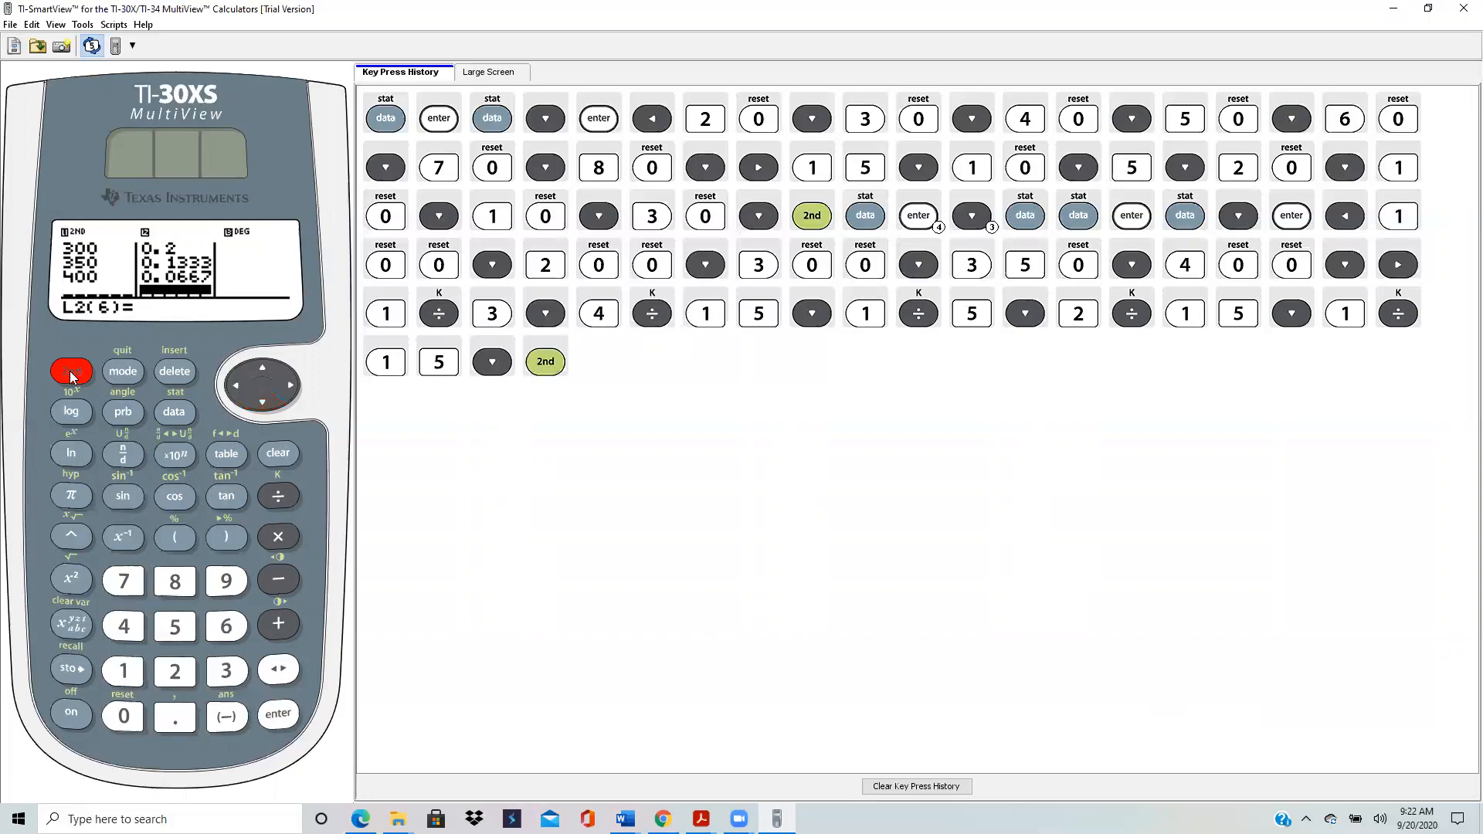
pyautogui.click(174, 413)
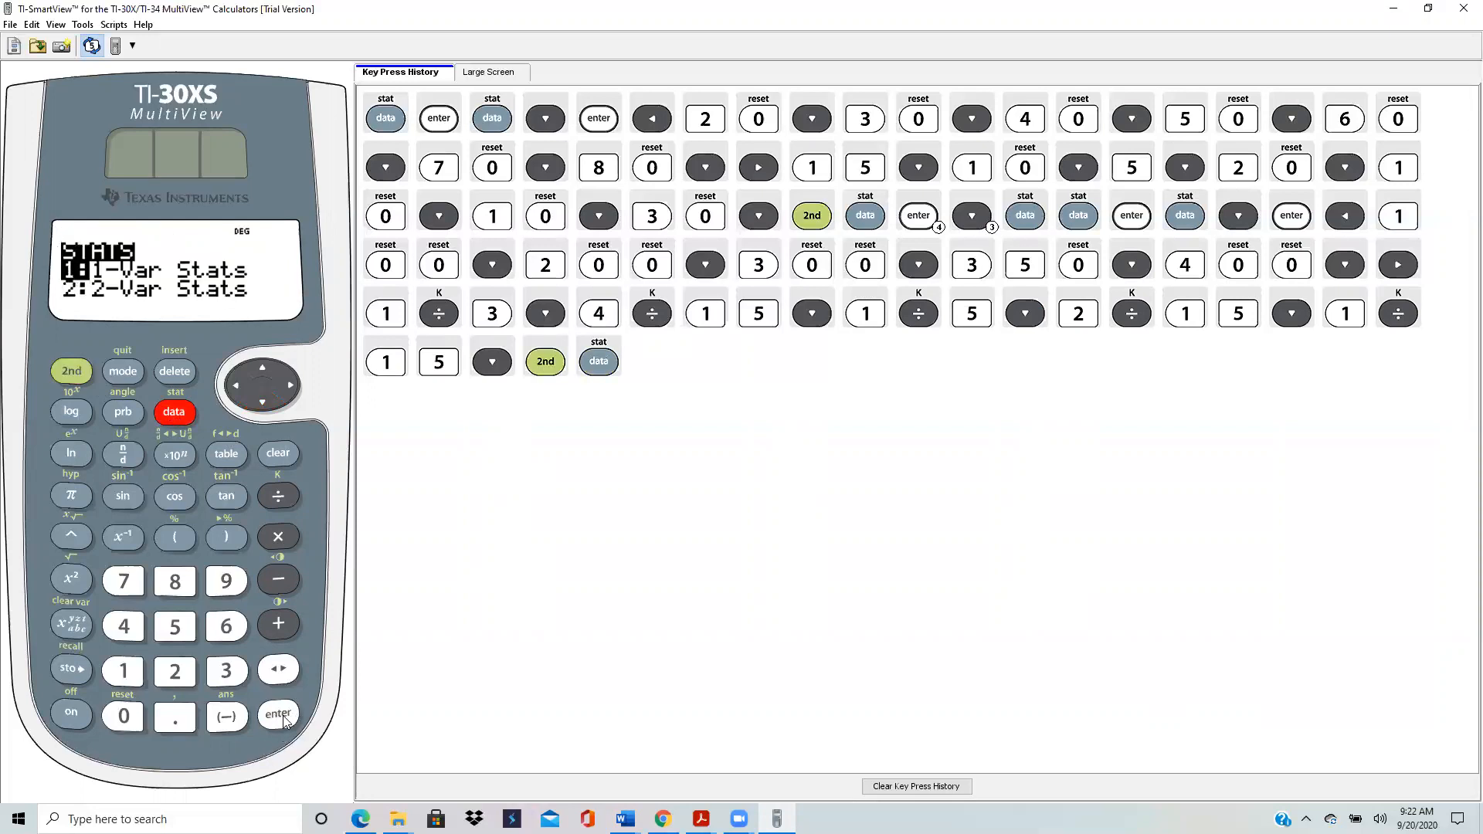
pyautogui.click(277, 716)
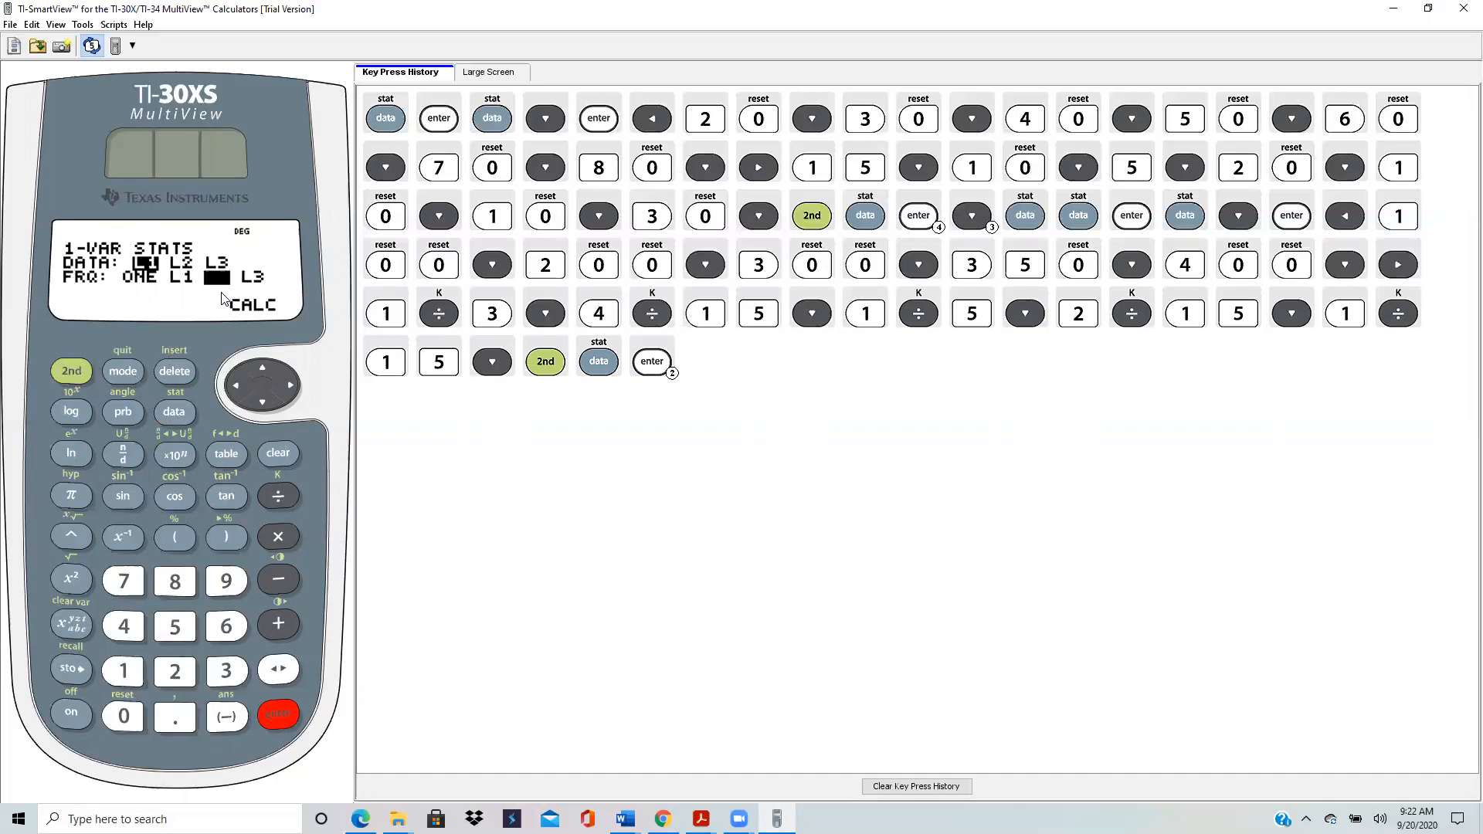
pyautogui.moveTo(216, 288)
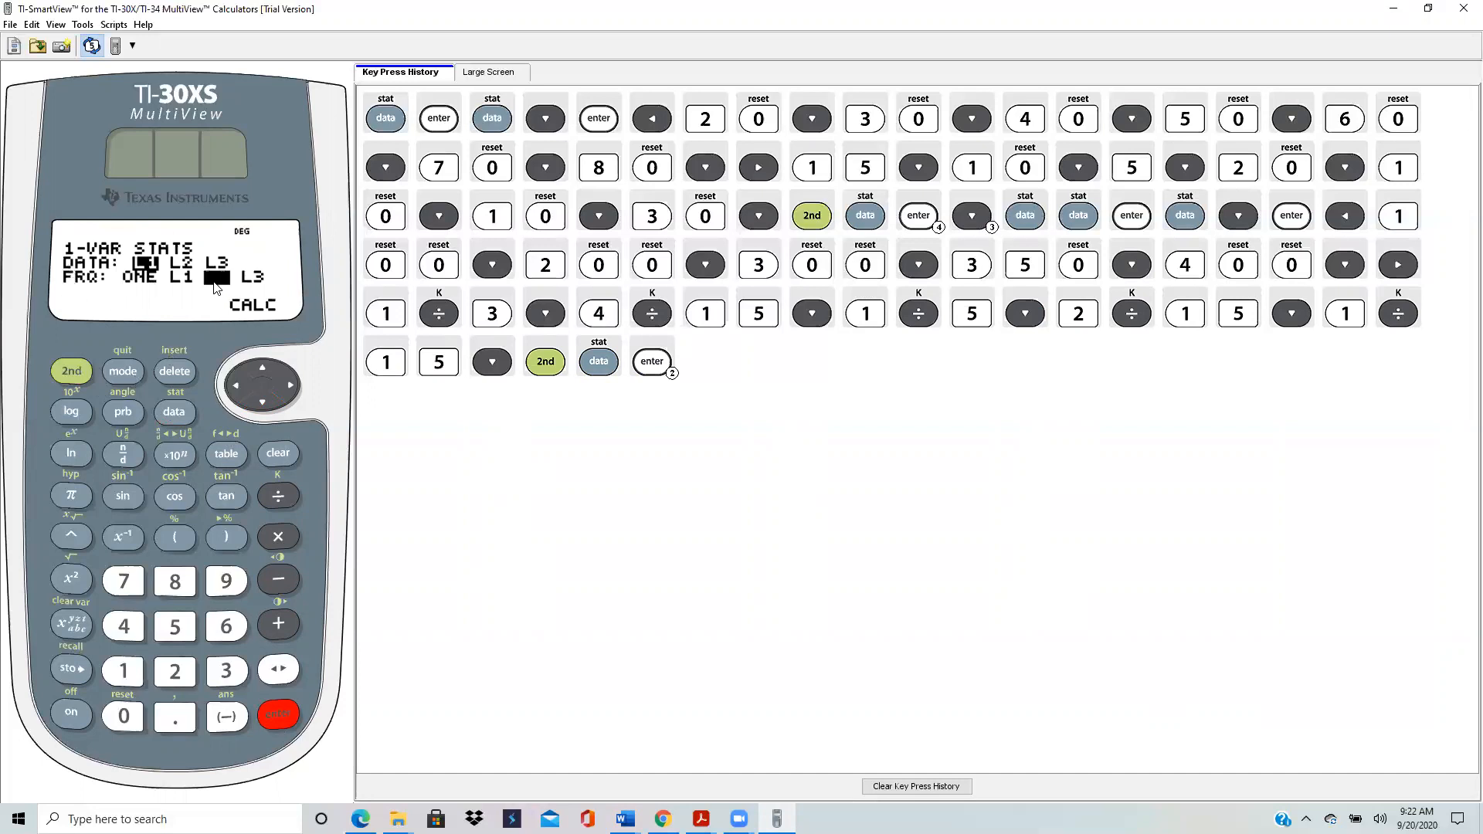